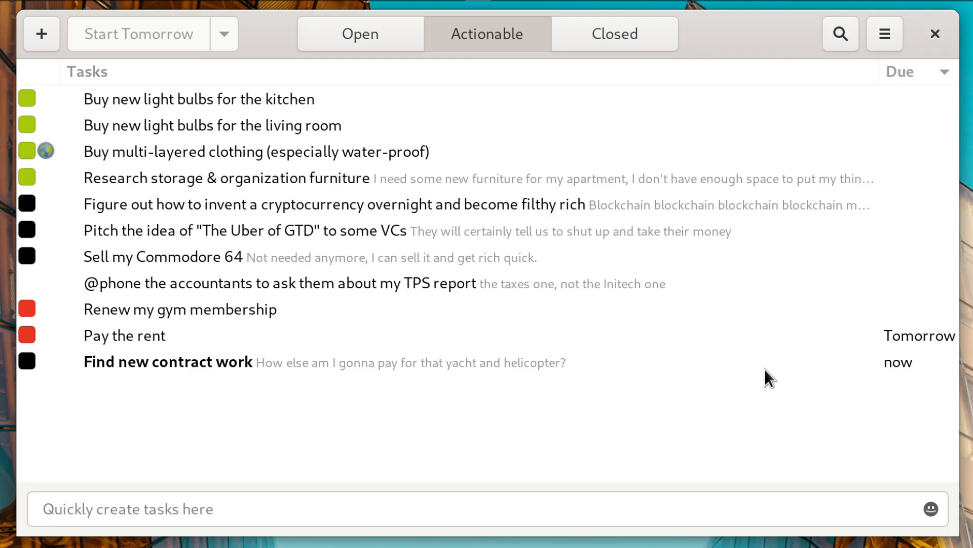
pyautogui.moveTo(901, 368)
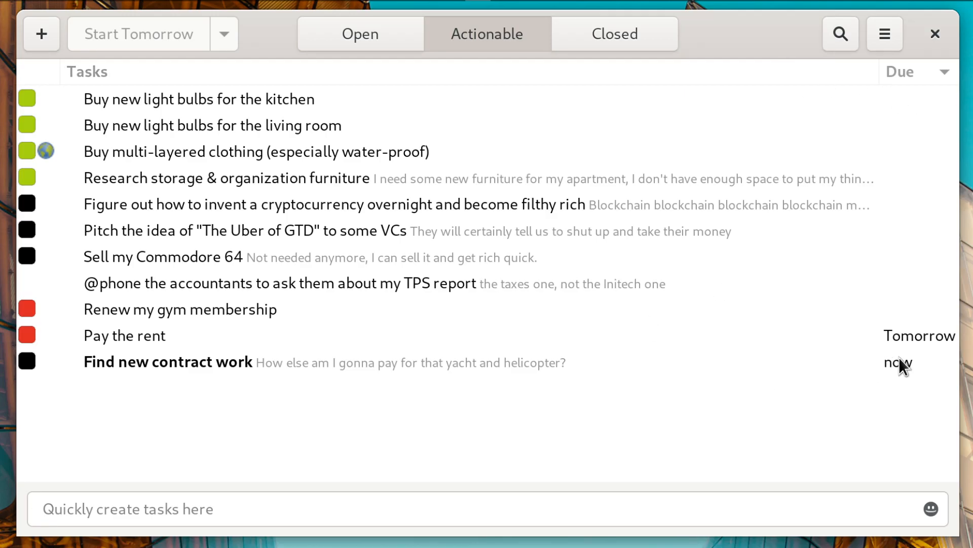
pyautogui.moveTo(933, 351)
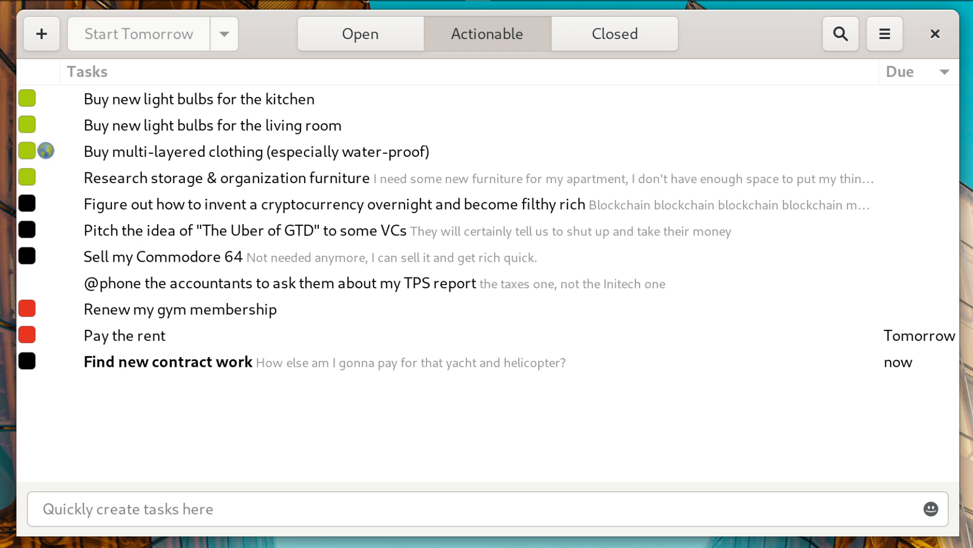
pyautogui.moveTo(885, 35)
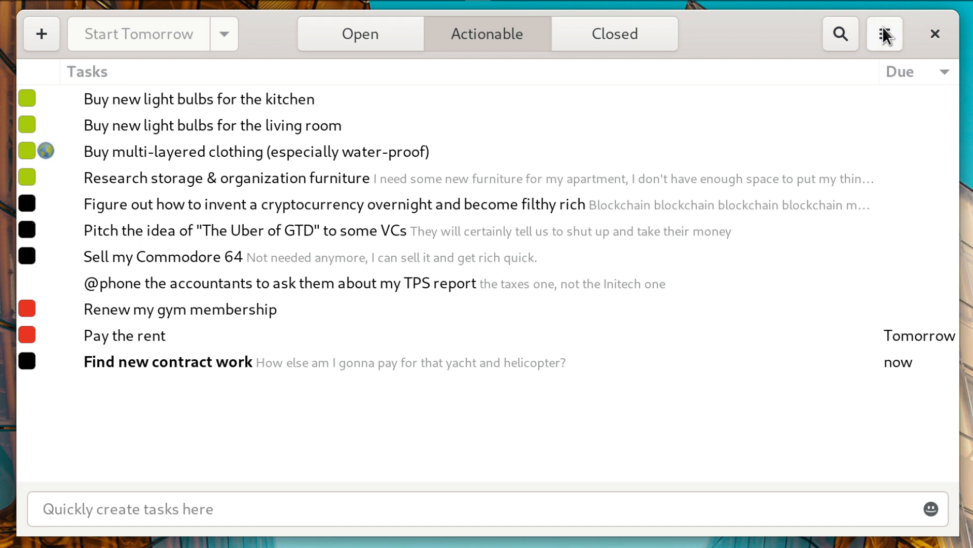
# Reveal the tags and saved-searches sidebar from the app's hamburger menu
pyautogui.click(884, 33)
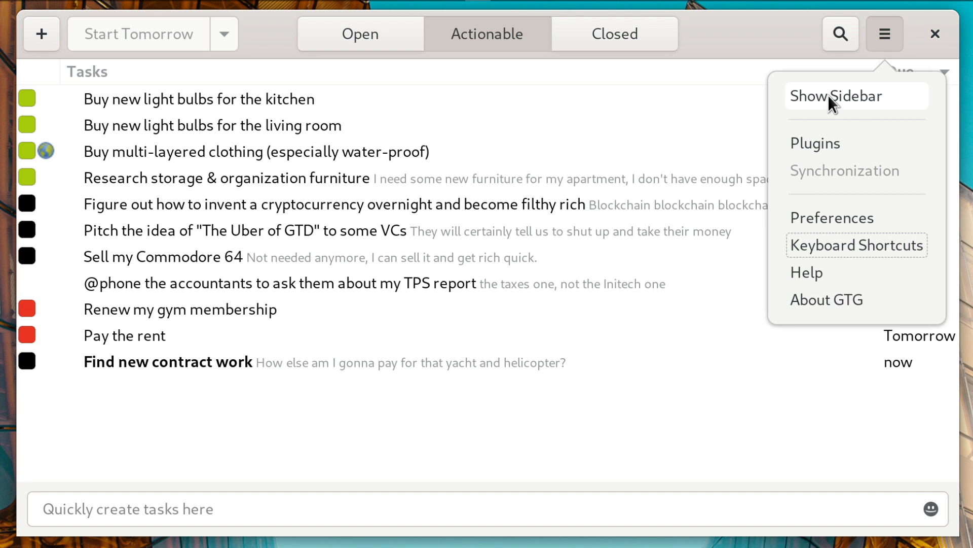
pyautogui.click(837, 96)
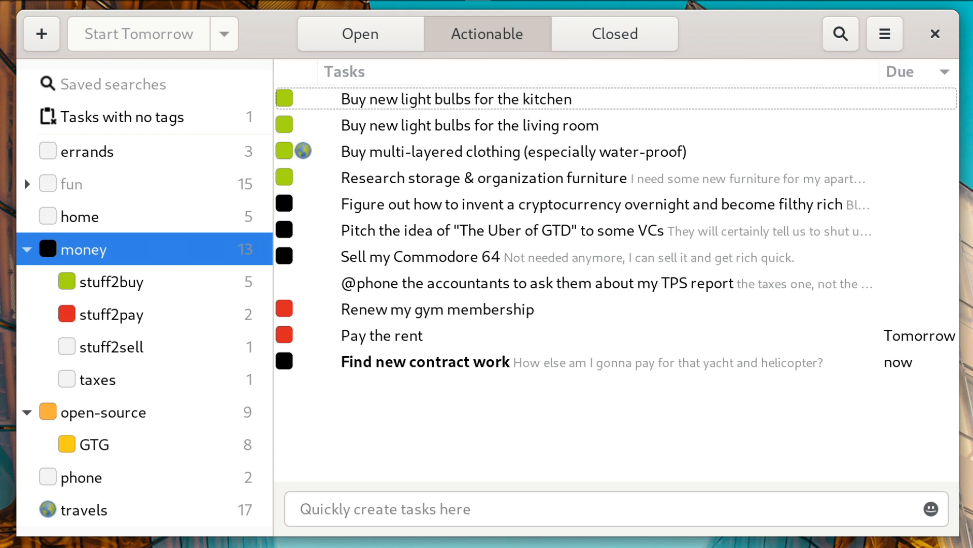
pyautogui.moveTo(116, 252)
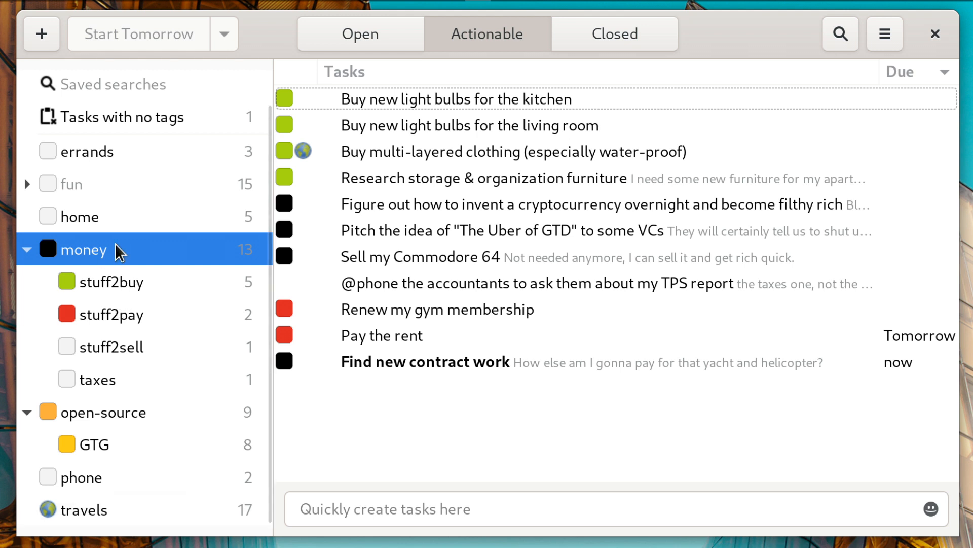
pyautogui.moveTo(132, 257)
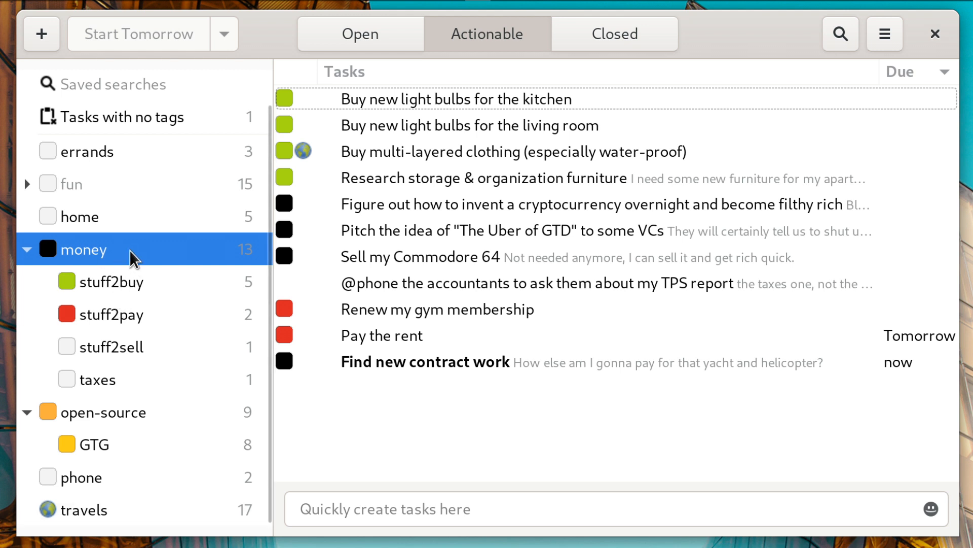
pyautogui.moveTo(150, 284)
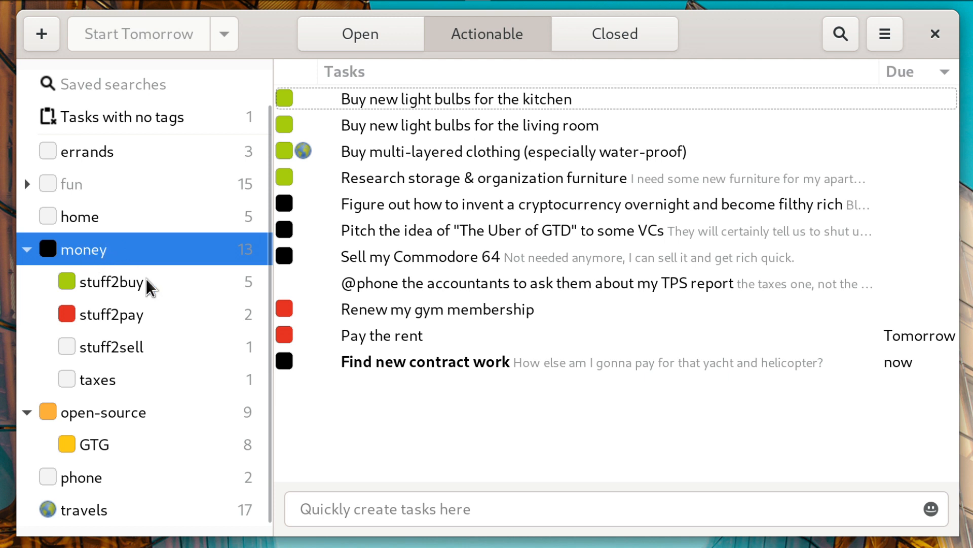
pyautogui.moveTo(156, 357)
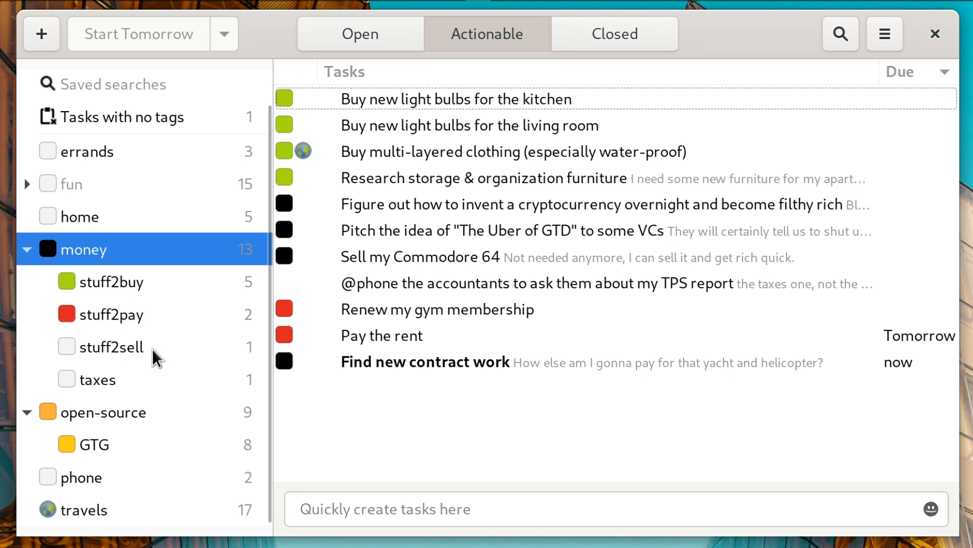
pyautogui.moveTo(155, 240)
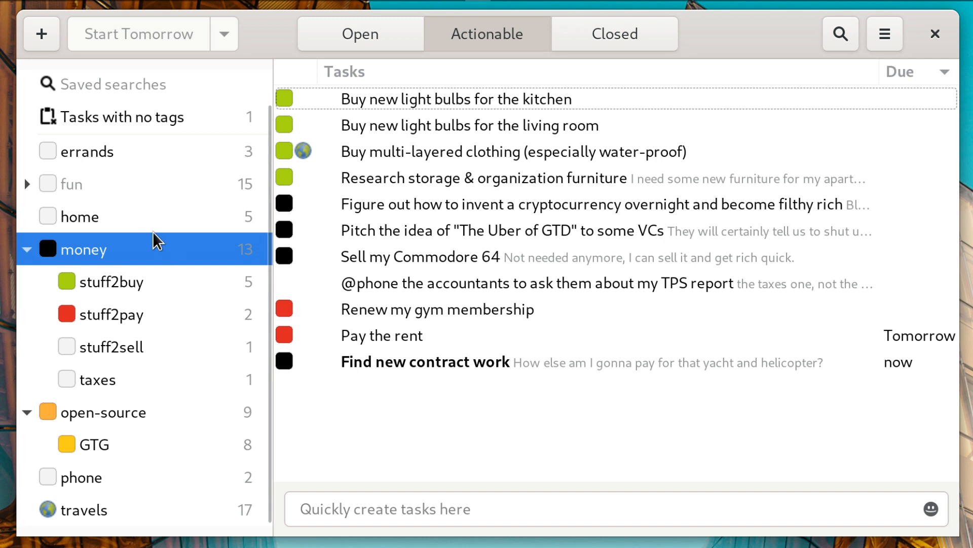
pyautogui.moveTo(108, 267)
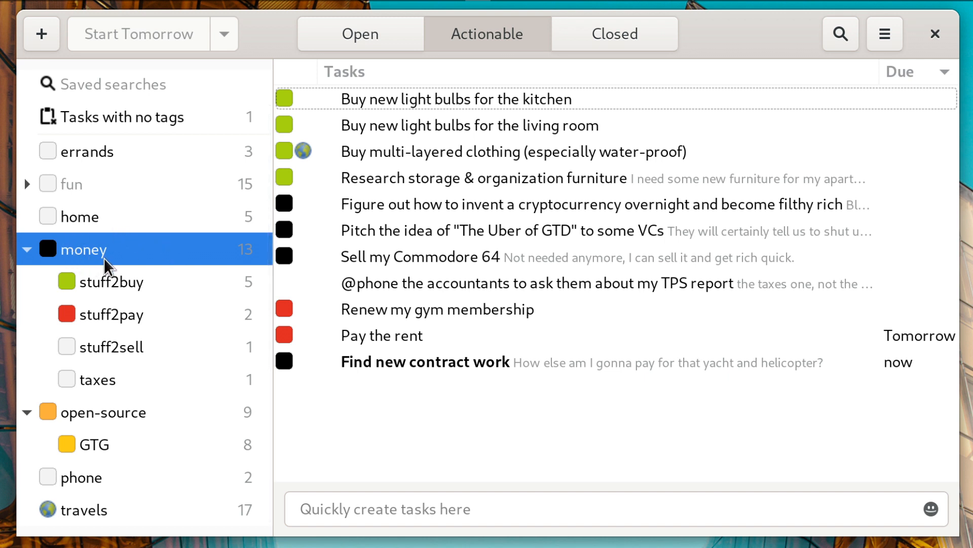
pyautogui.moveTo(111, 270)
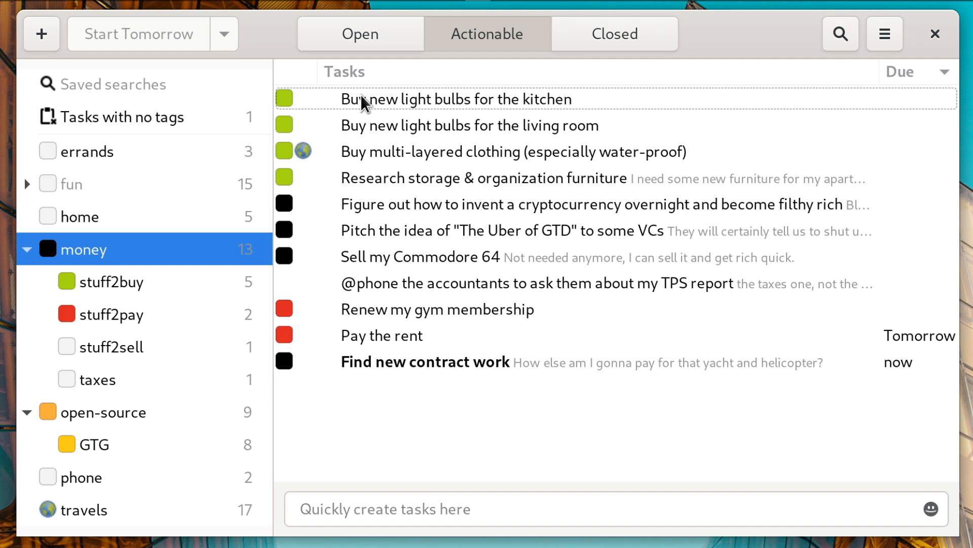
pyautogui.moveTo(387, 116)
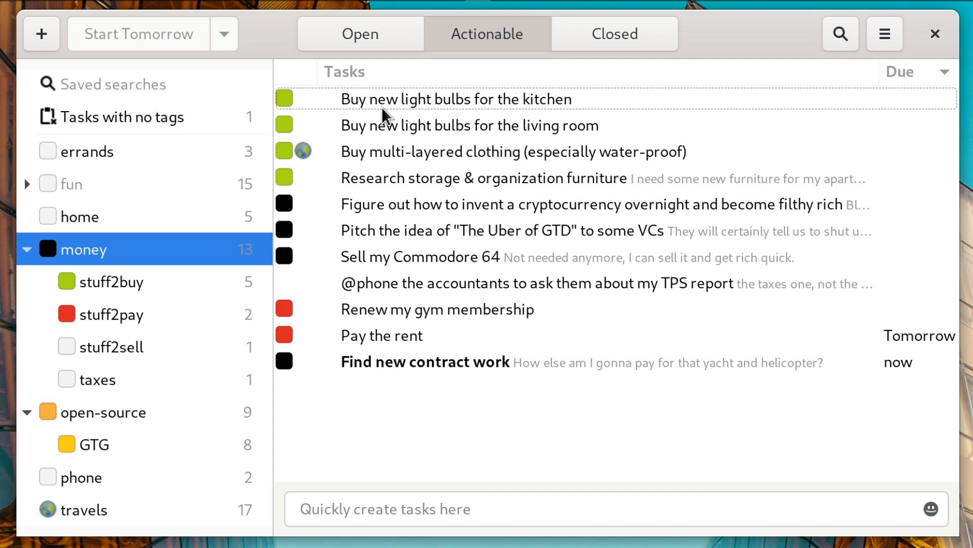
pyautogui.moveTo(146, 204)
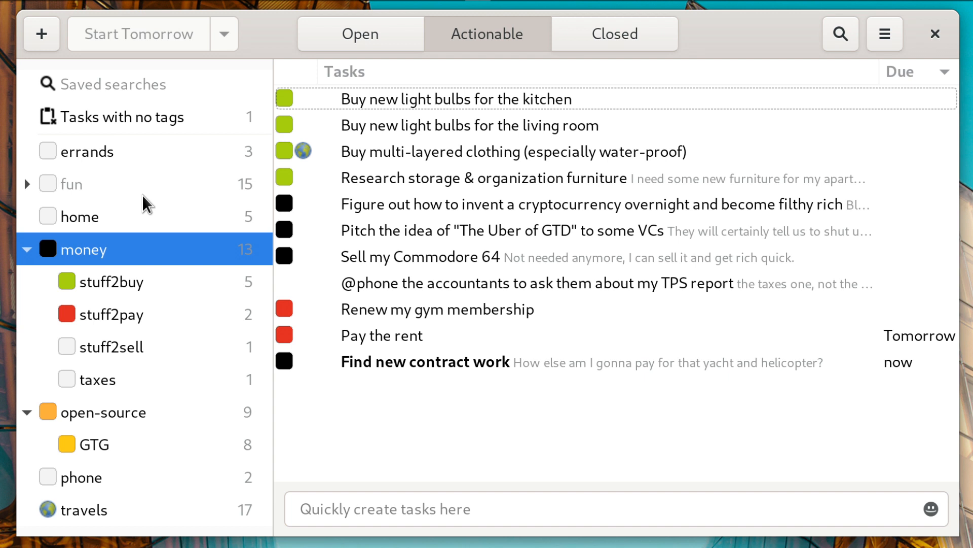
# Clear the money tag filter by selecting All tasks in the sidebar
pyautogui.click(100, 86)
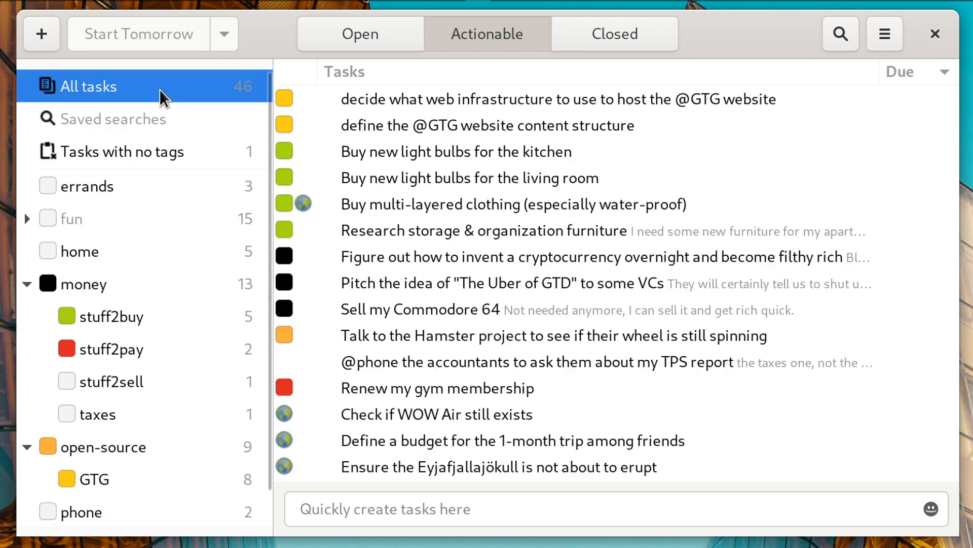
pyautogui.click(71, 218)
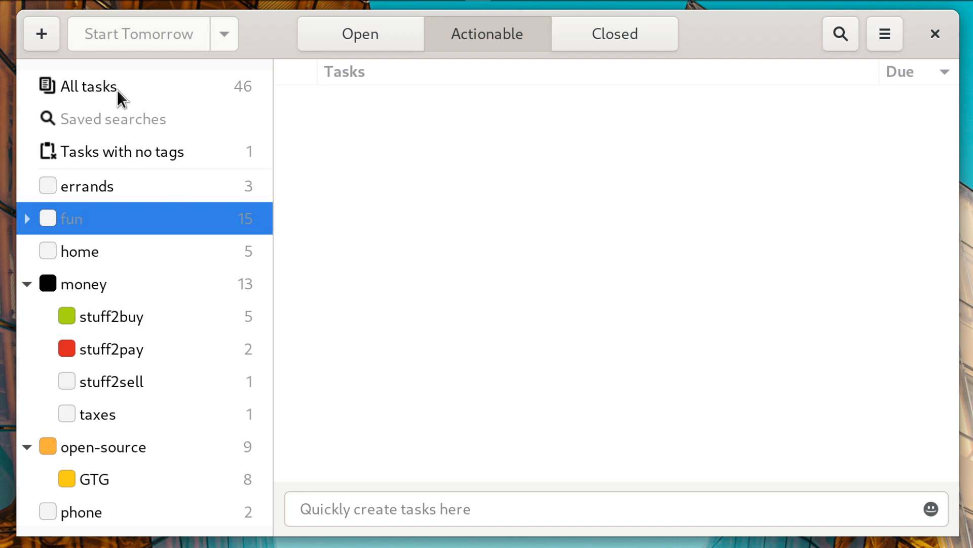
pyautogui.click(87, 86)
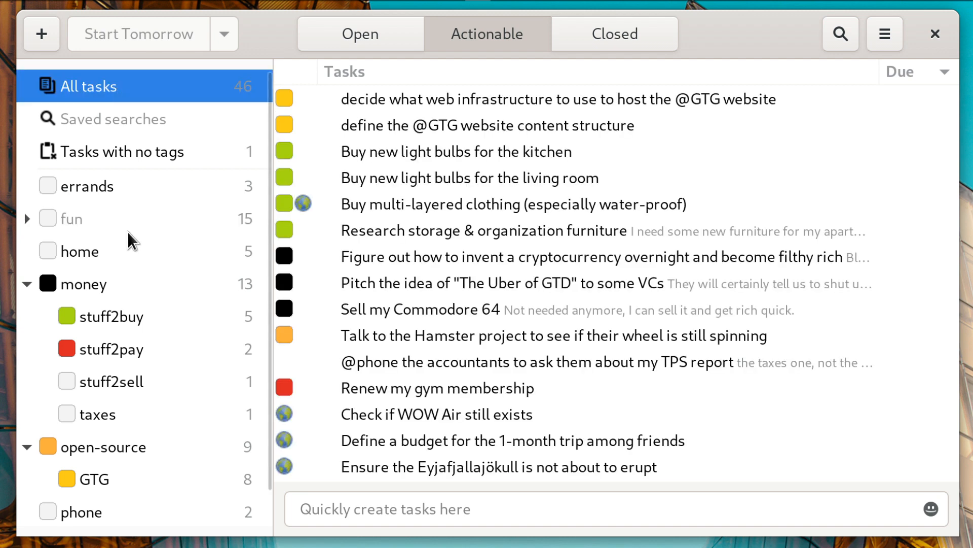
pyautogui.moveTo(106, 233)
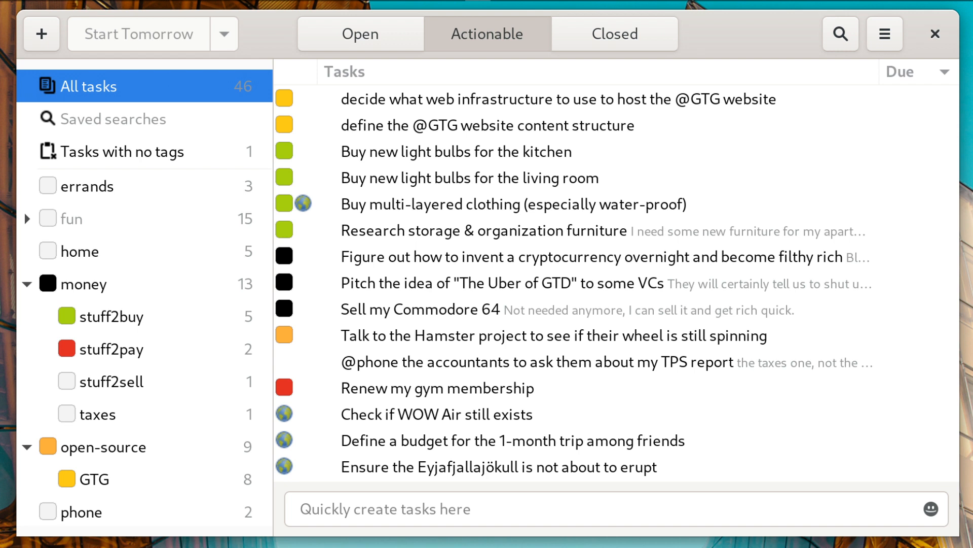
pyautogui.moveTo(117, 92)
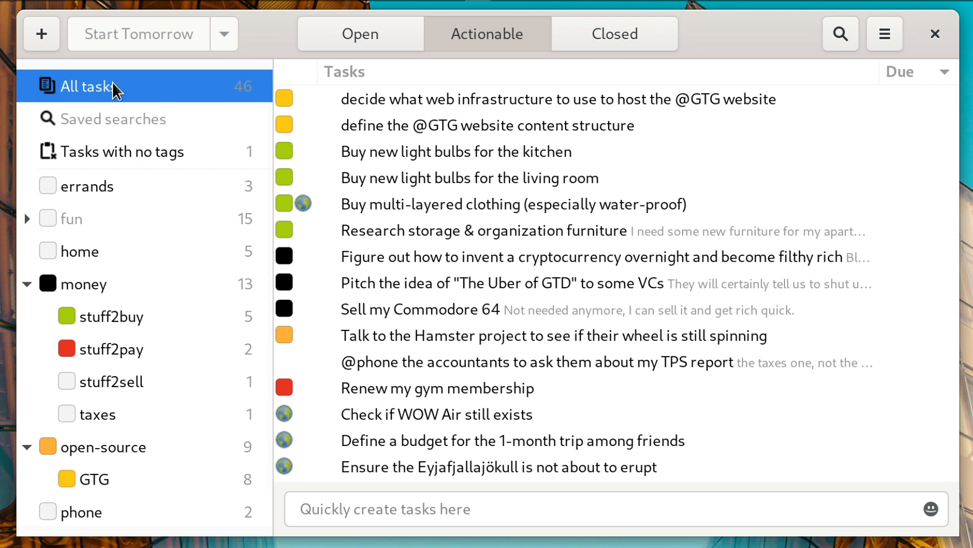
pyautogui.moveTo(41, 33)
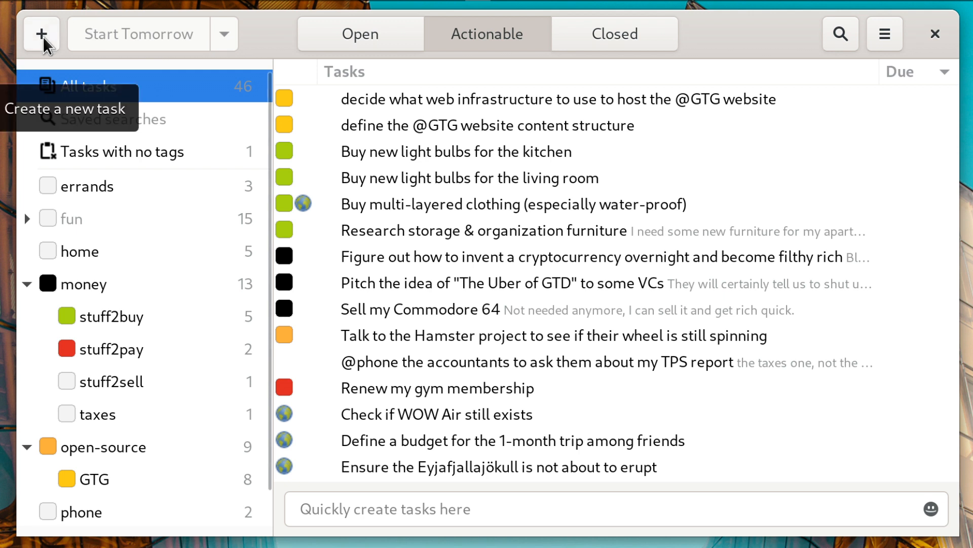
pyautogui.moveTo(55, 48)
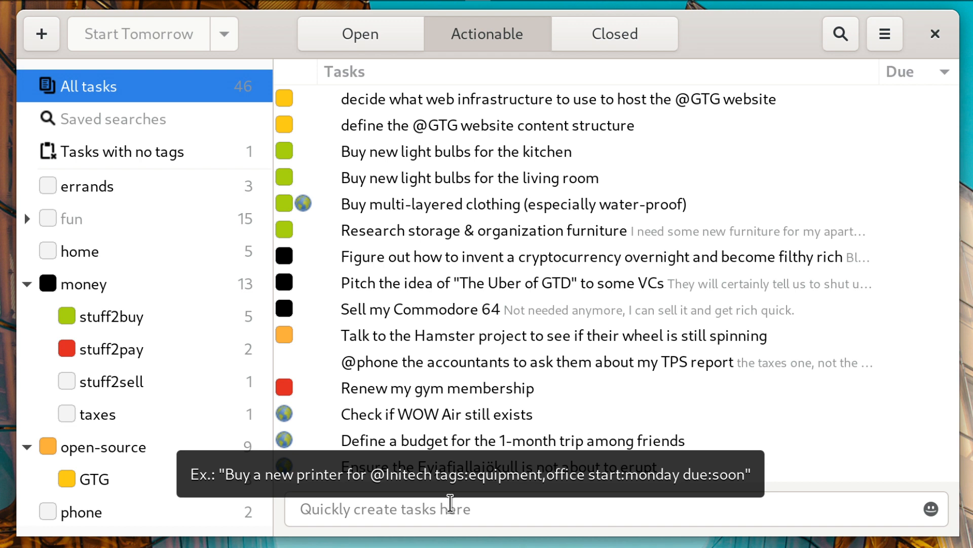
pyautogui.moveTo(420, 404)
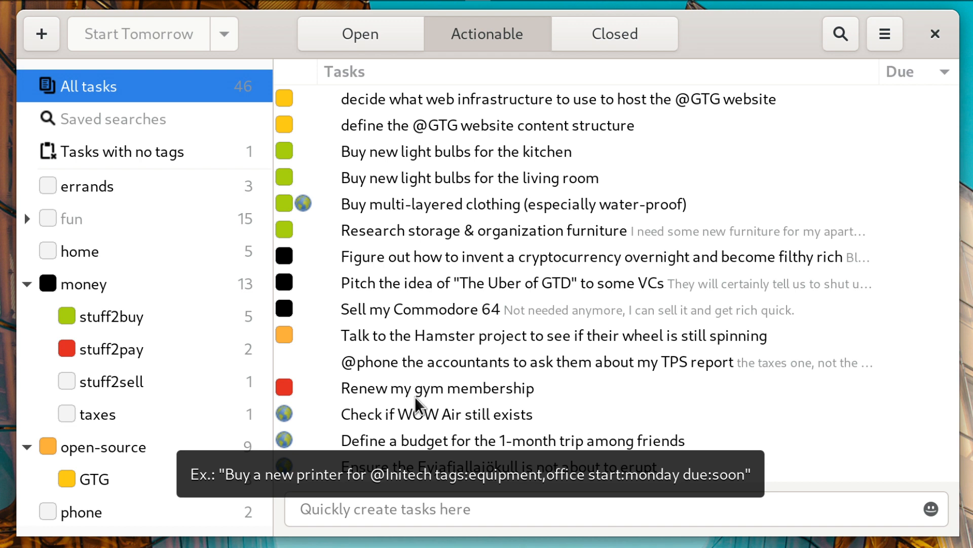
pyautogui.moveTo(370, 307)
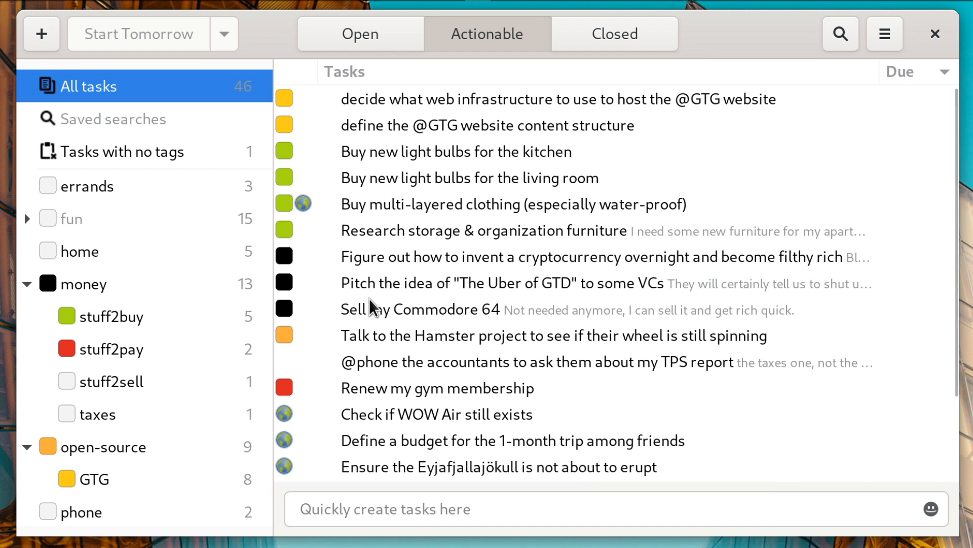
pyautogui.moveTo(124, 256)
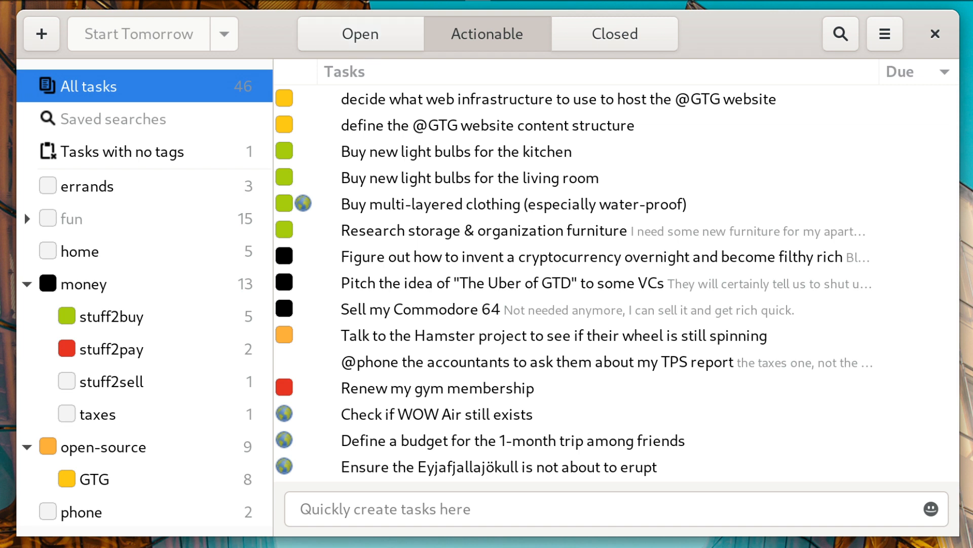
pyautogui.moveTo(415, 278)
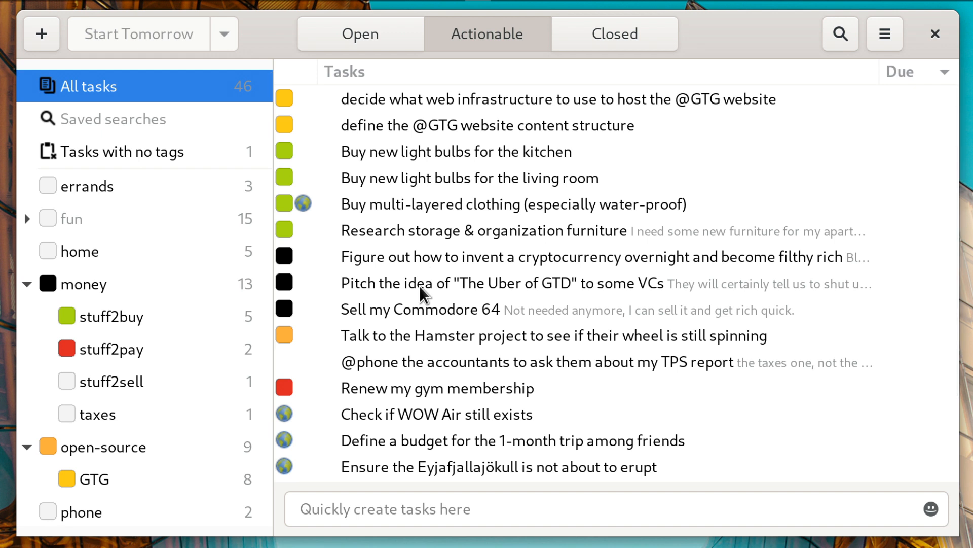
pyautogui.doubleClick(497, 283)
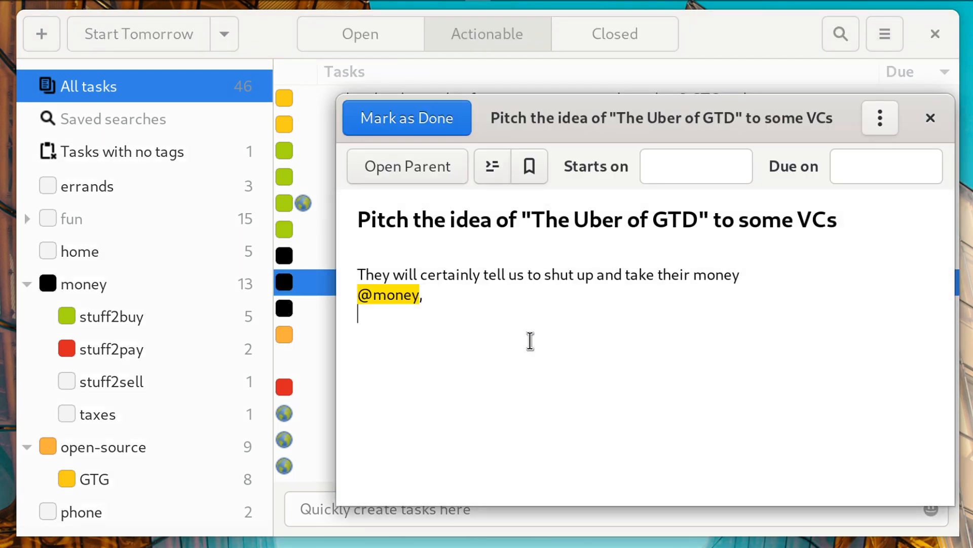
pyautogui.moveTo(576, 346)
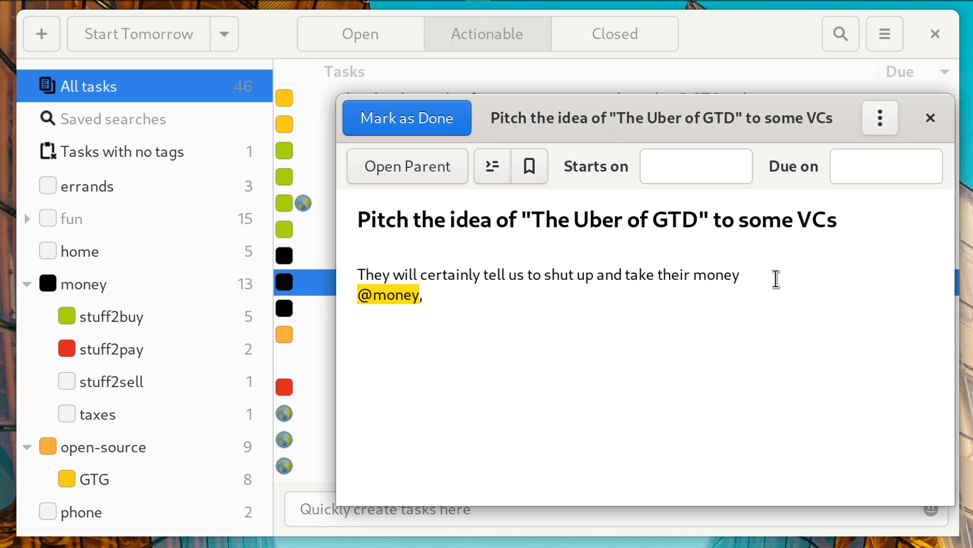
pyautogui.click(740, 275)
pyautogui.write('(This is a')
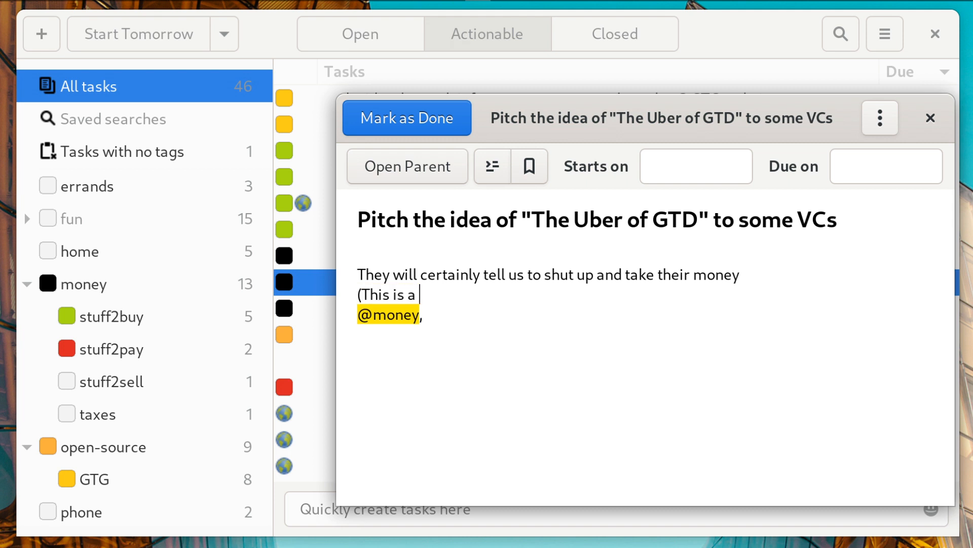
pyautogui.write("joke. Don'")
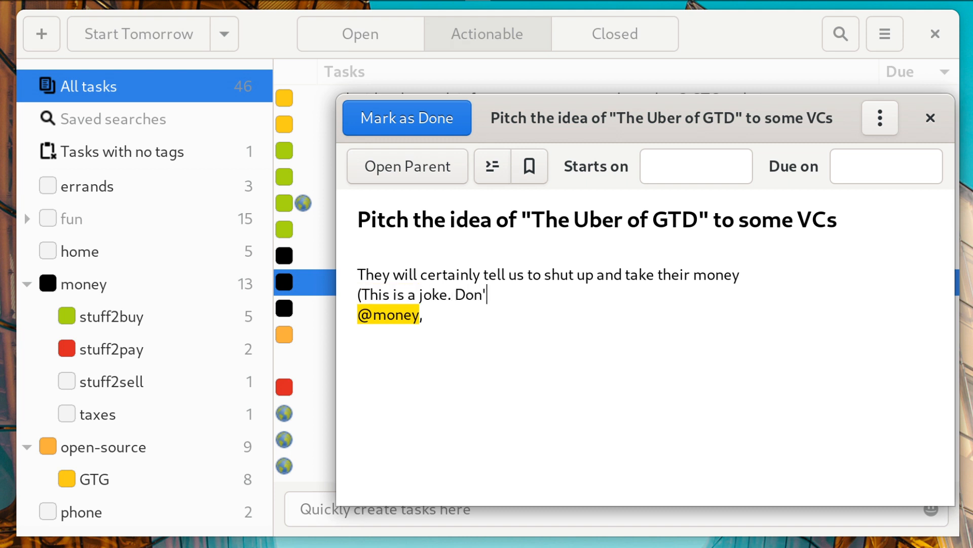
pyautogui.write('t panic.)')
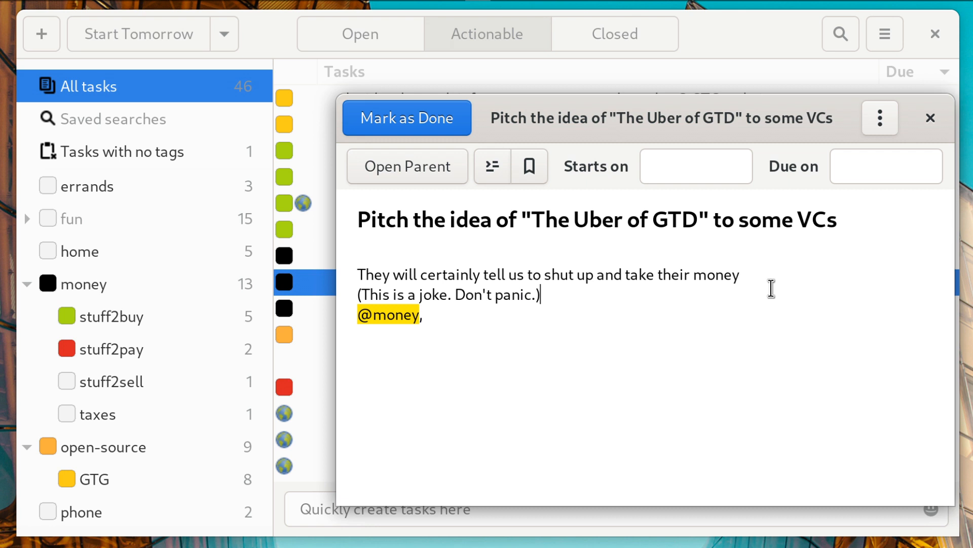
pyautogui.moveTo(738, 351)
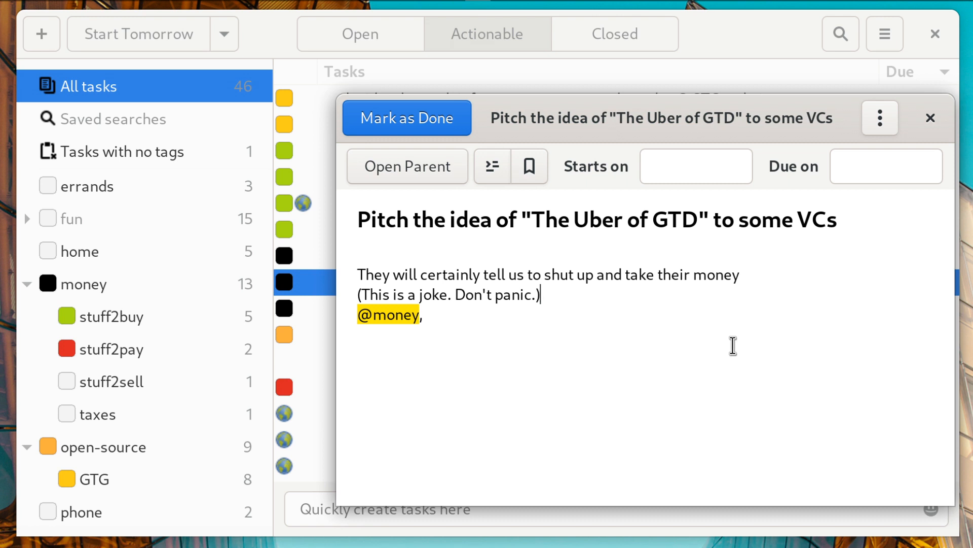
pyautogui.moveTo(632, 360)
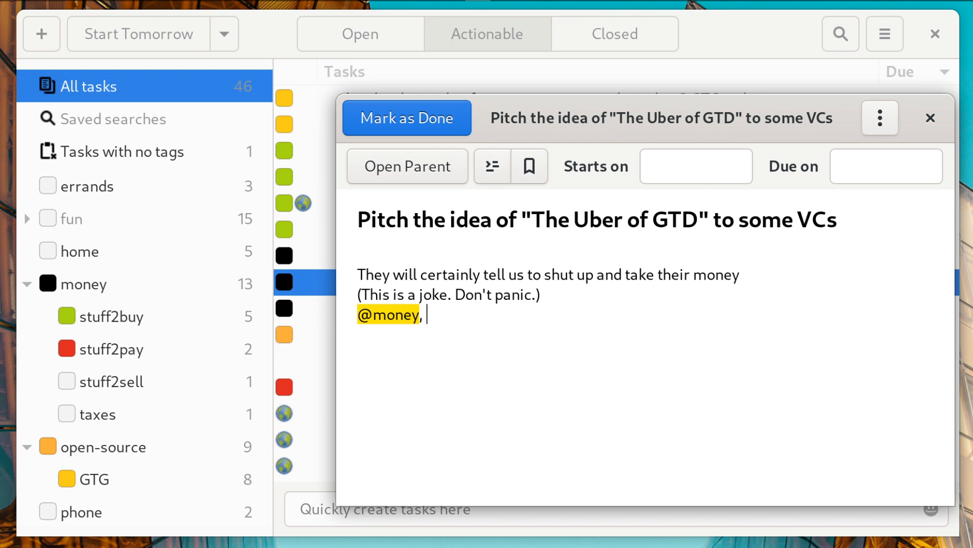
pyautogui.write('@GTG')
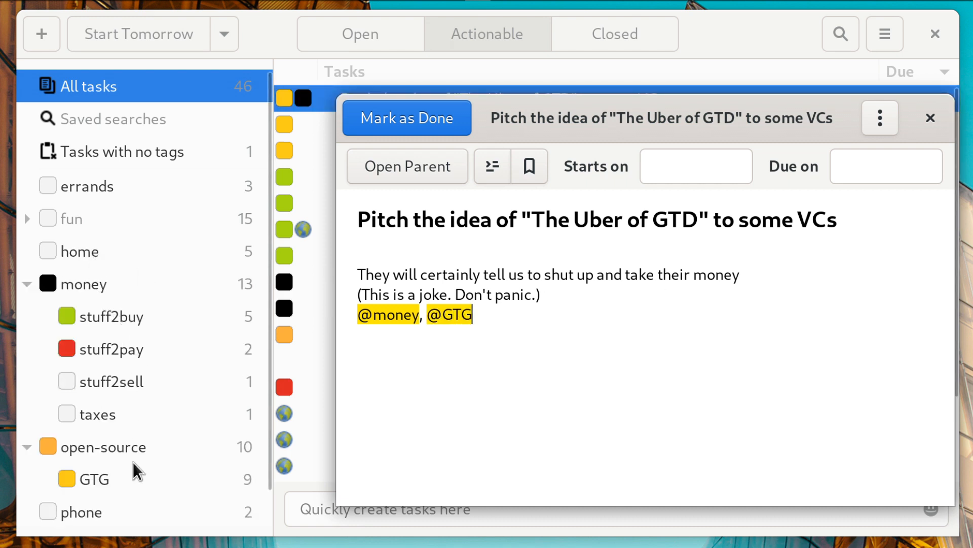
pyautogui.moveTo(186, 474)
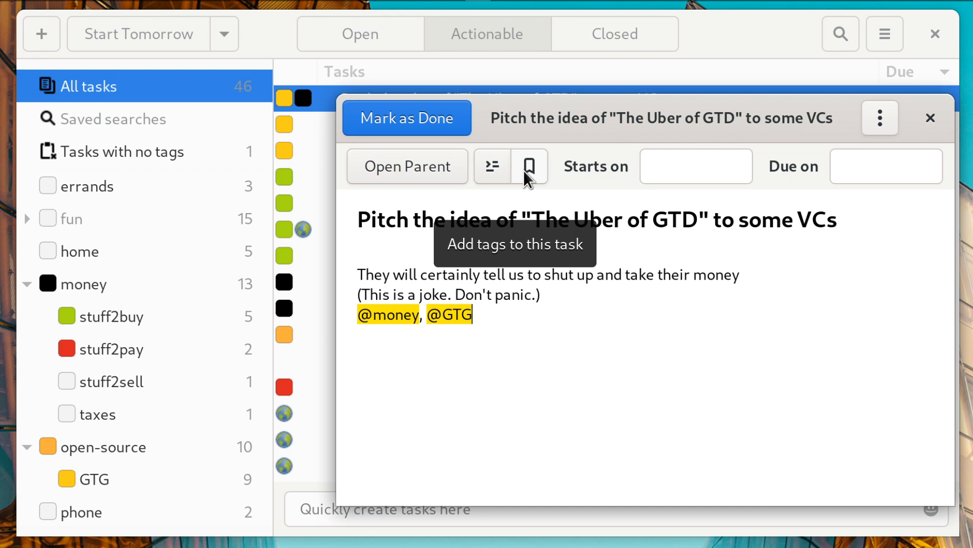
pyautogui.click(528, 166)
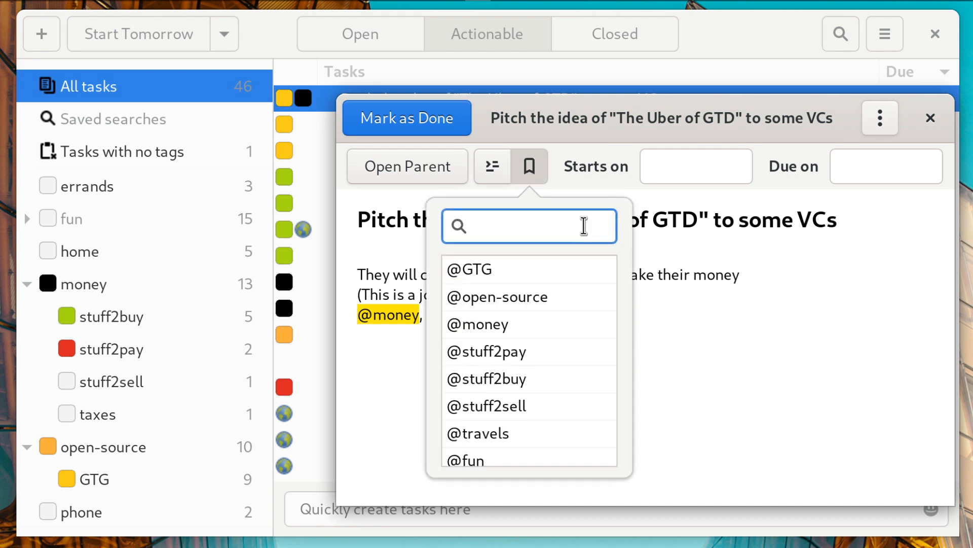
pyautogui.write('open')
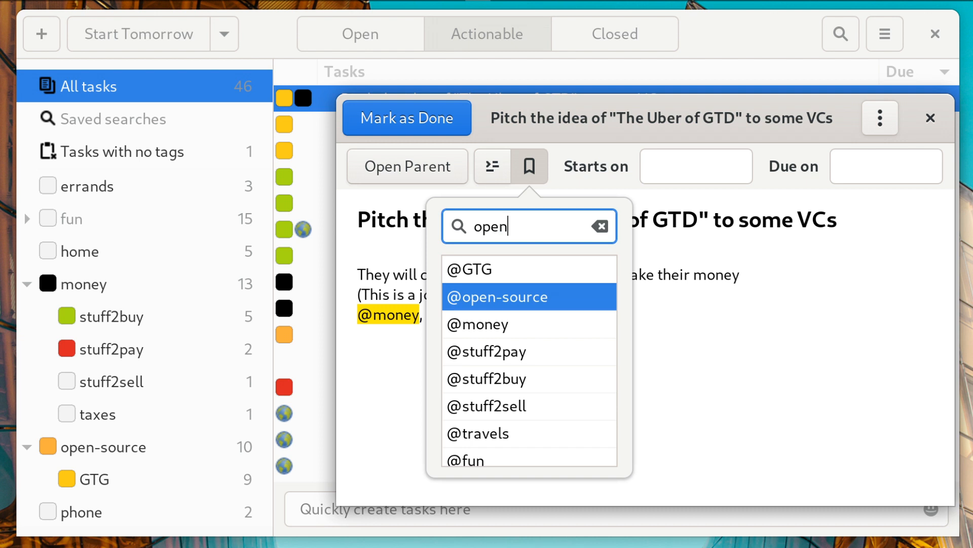
pyautogui.click(496, 296)
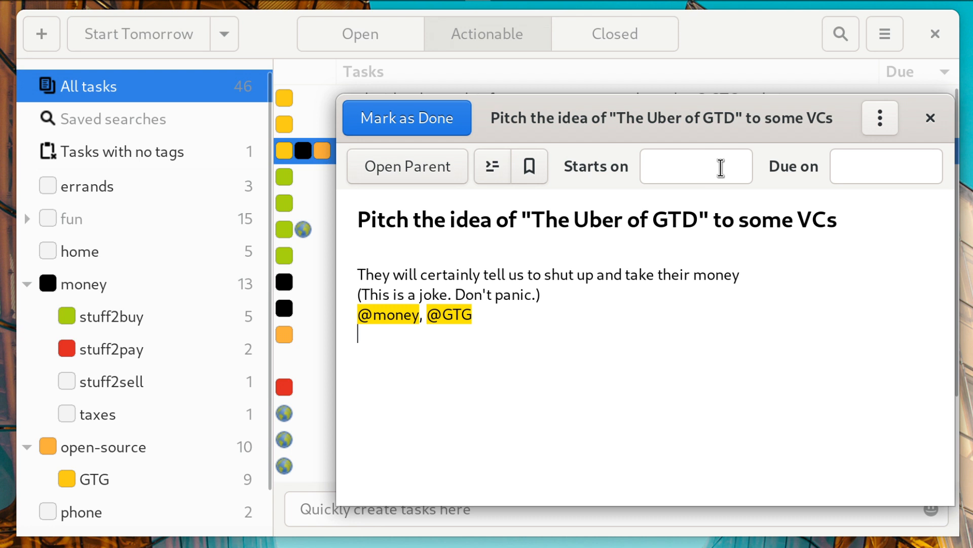
# Set the Uber of GTD task's due date to July 31, 2020
pyautogui.click(886, 165)
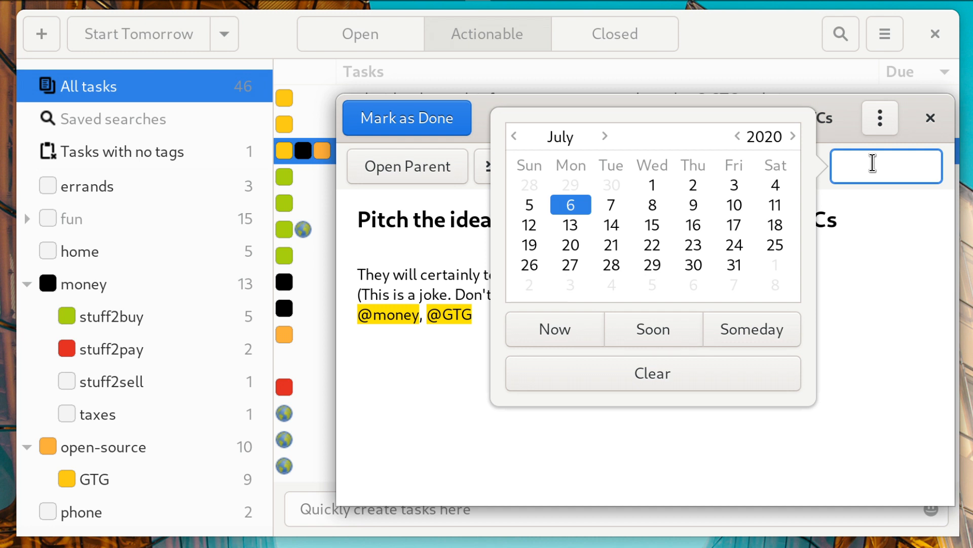
pyautogui.click(886, 165)
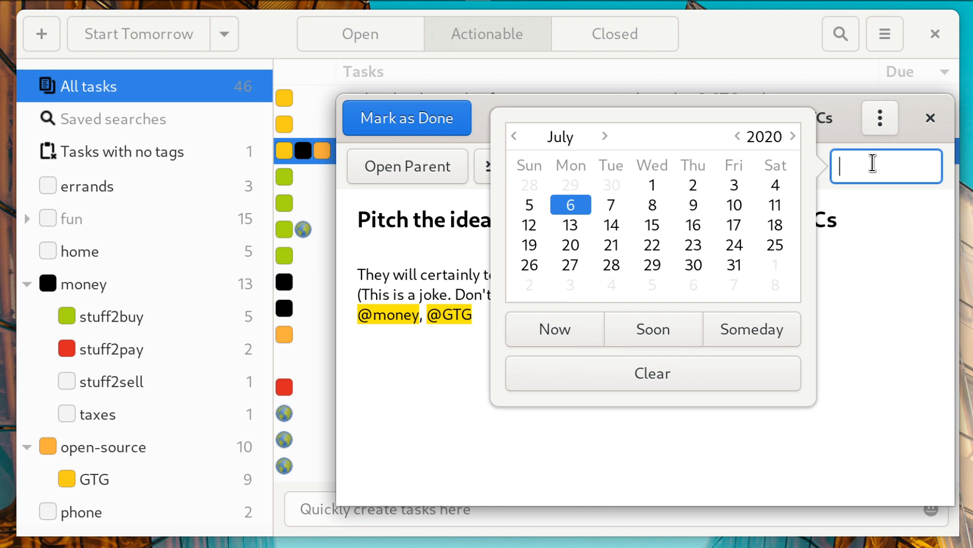
pyautogui.write('monday')
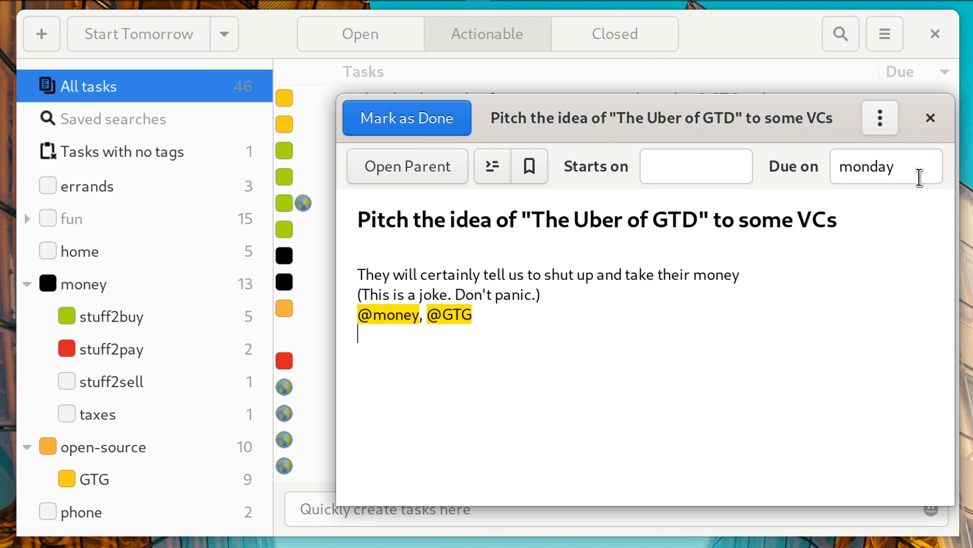
pyautogui.click(885, 165)
pyautogui.write('31')
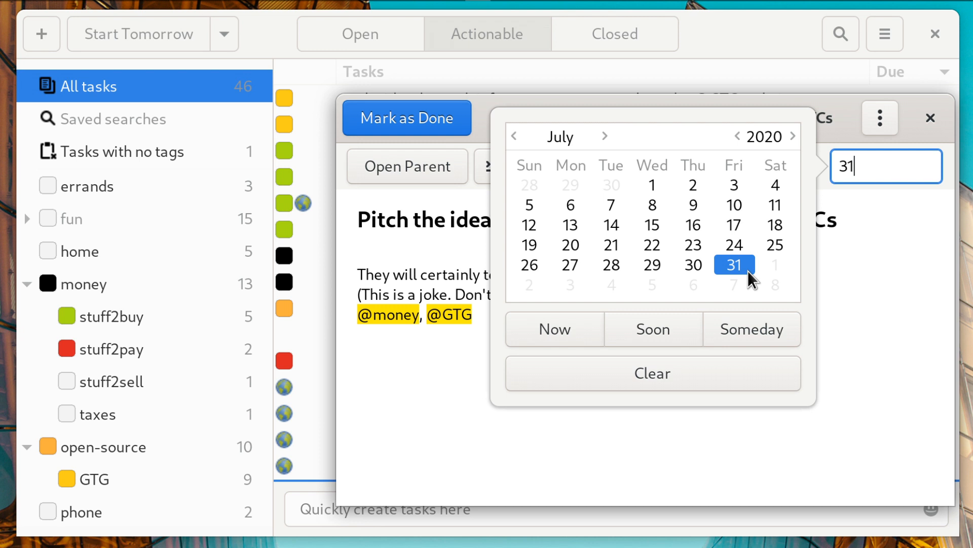
pyautogui.click(734, 264)
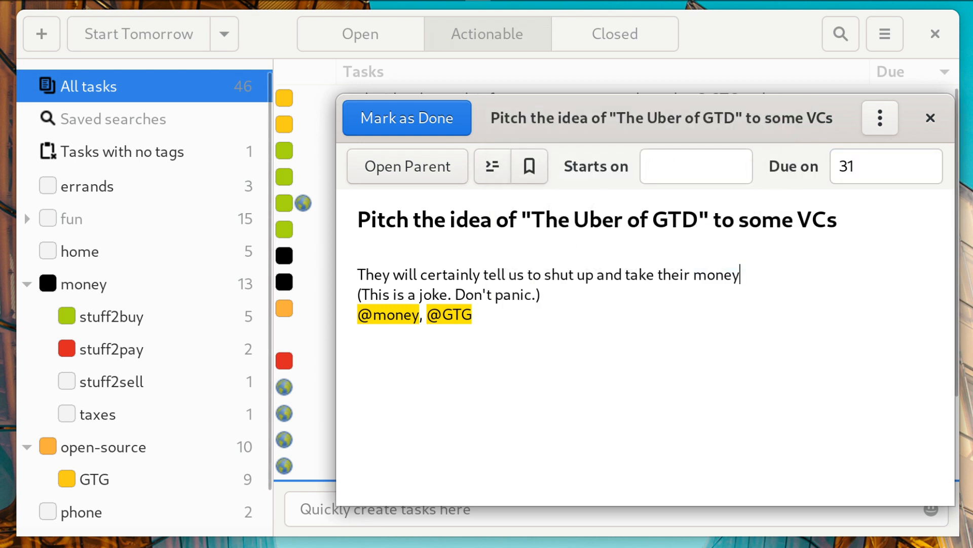
pyautogui.moveTo(304, 205)
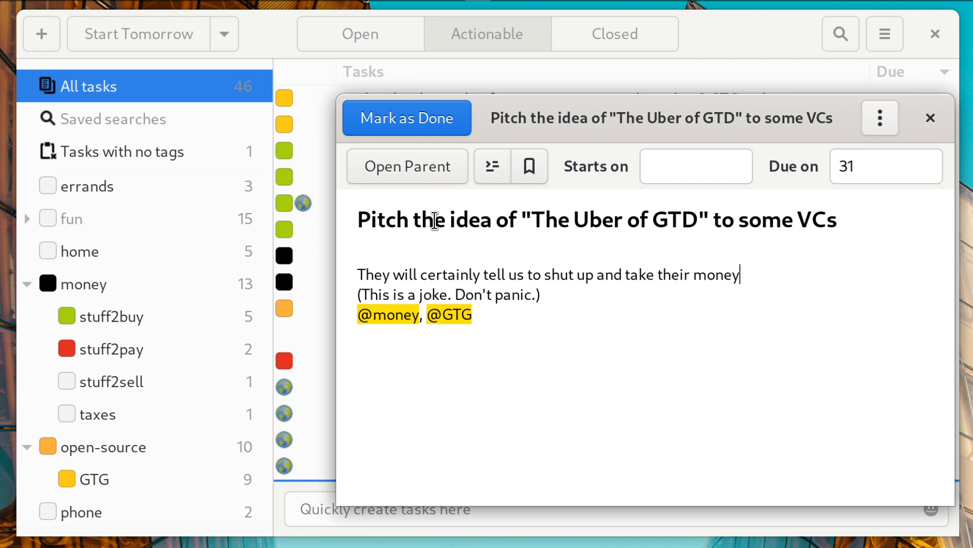
pyautogui.moveTo(407, 166)
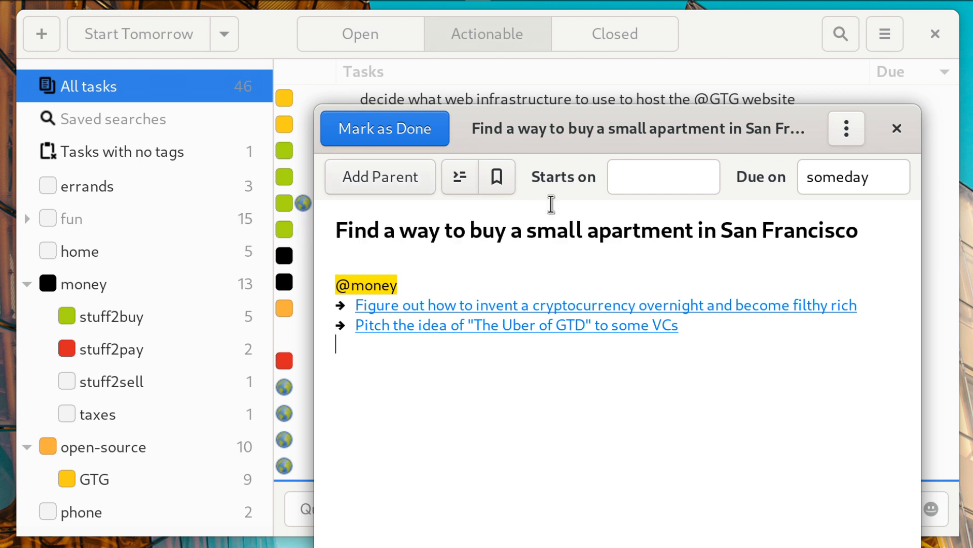
pyautogui.moveTo(551, 208)
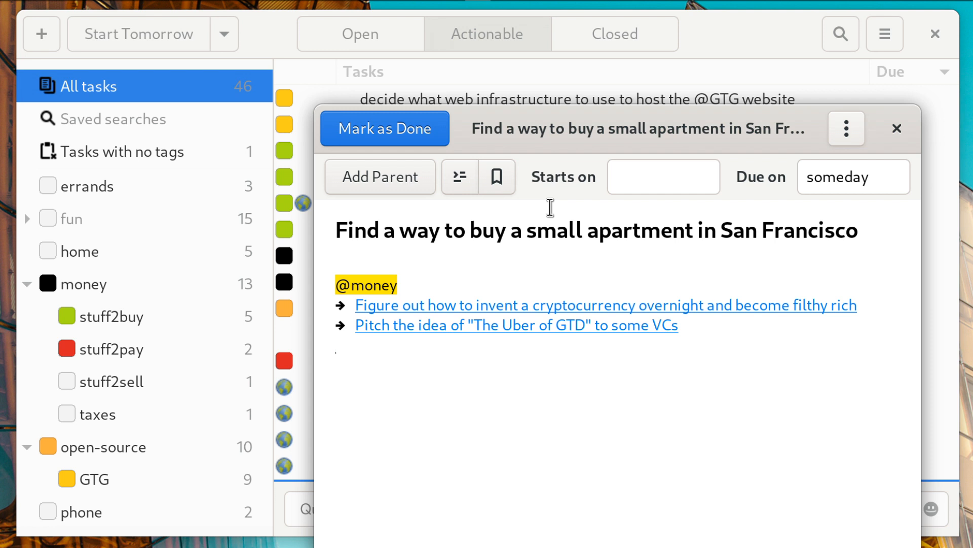
# Go from the pitch task to its San Francisco apartment parent task and cryptocurrency subtask
pyautogui.click(335, 346)
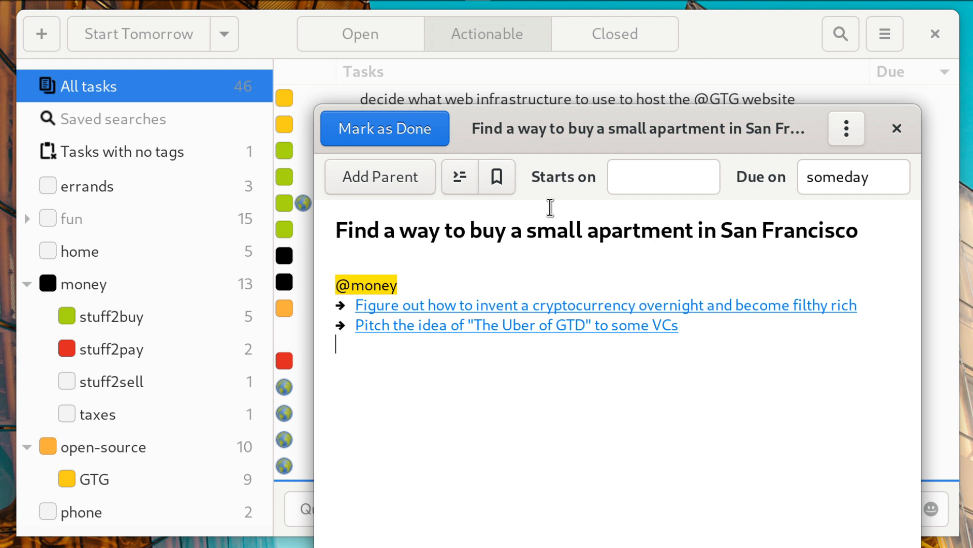
pyautogui.moveTo(443, 405)
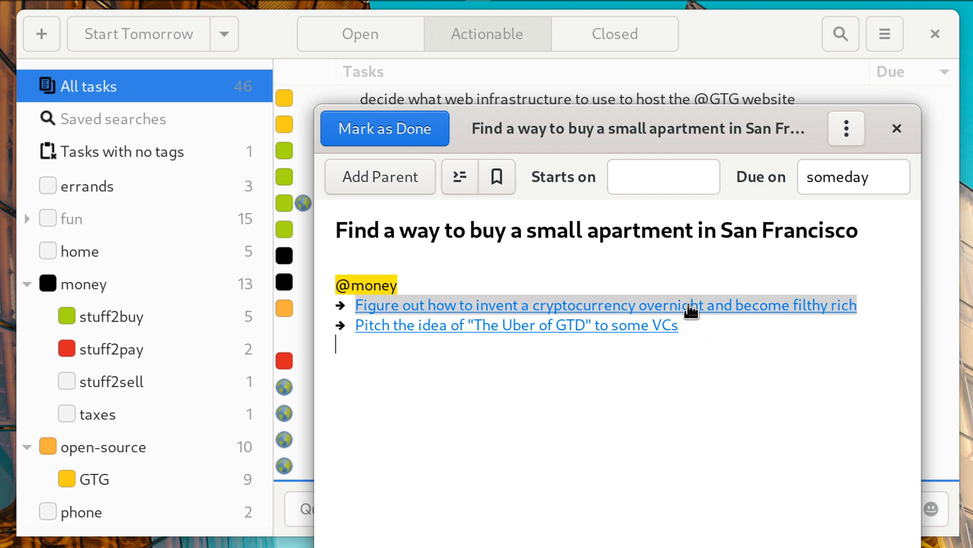
pyautogui.moveTo(438, 305)
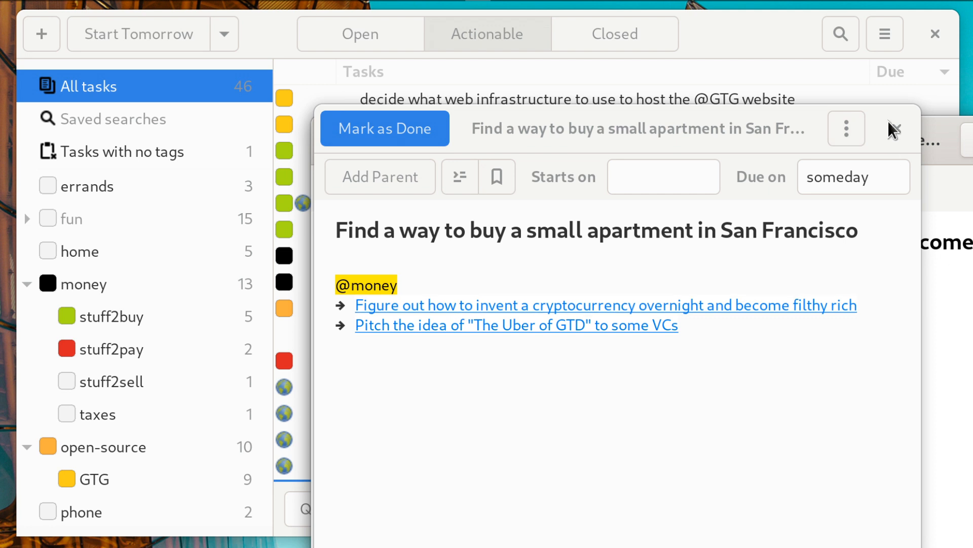
# Close the apartment task window and dismiss the cryptocurrency task from its ⋮ menu
pyautogui.click(606, 305)
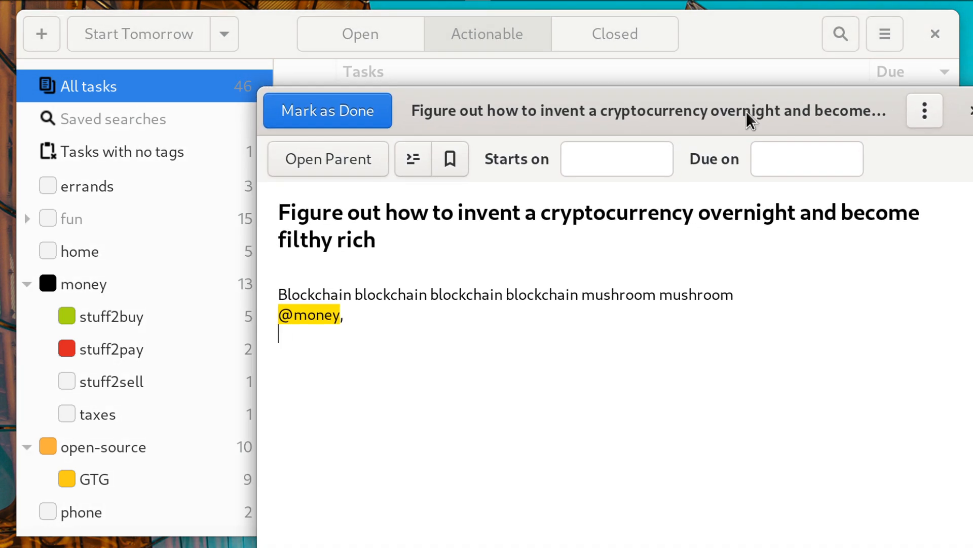
pyautogui.moveTo(736, 211)
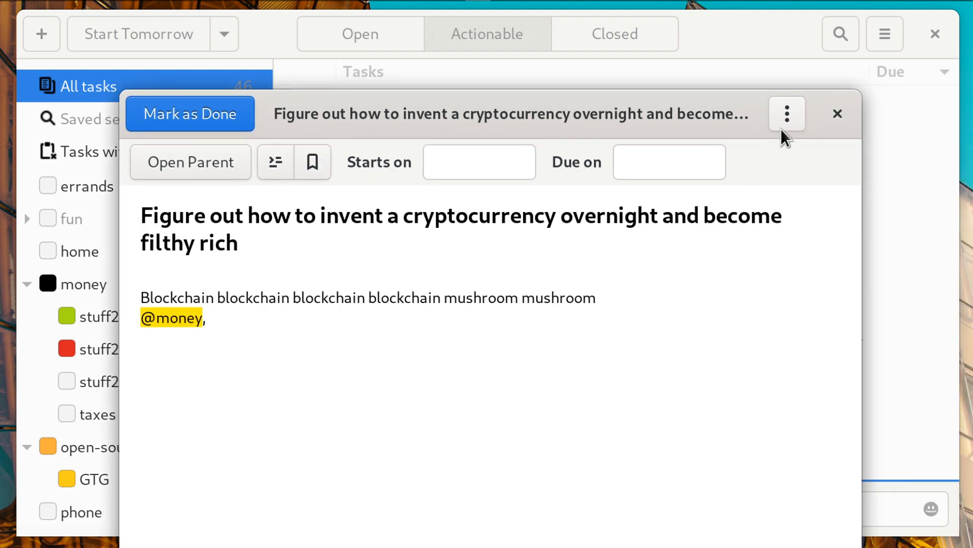
pyautogui.click(786, 114)
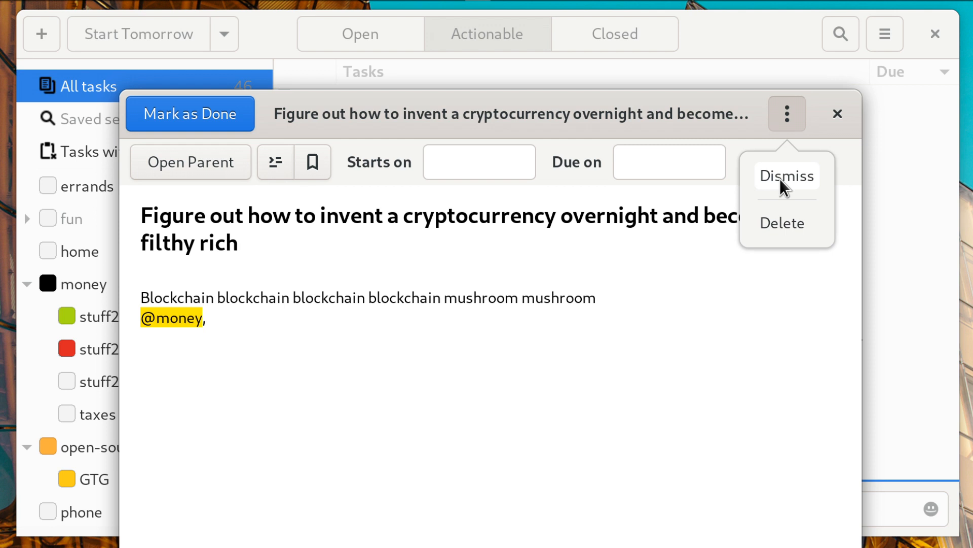
pyautogui.click(786, 175)
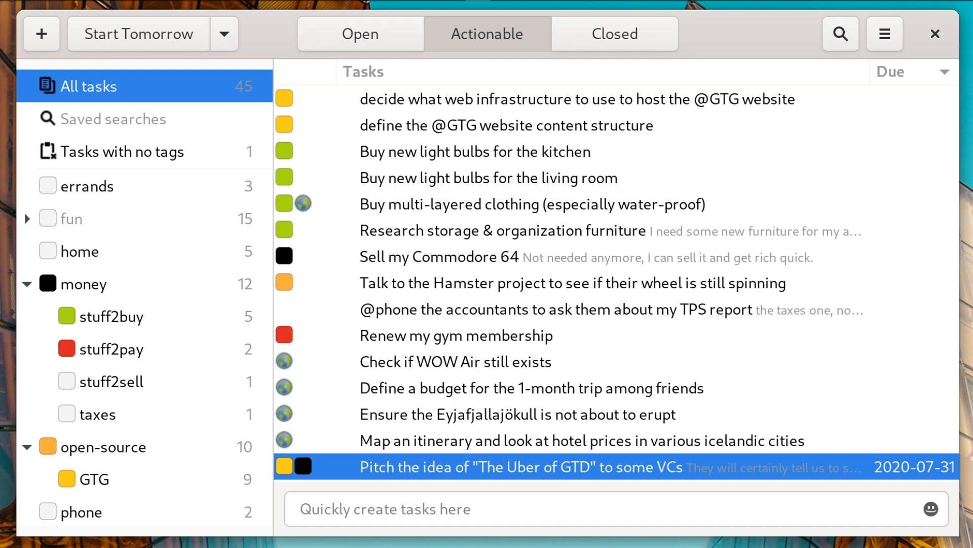
pyautogui.scroll(-3)
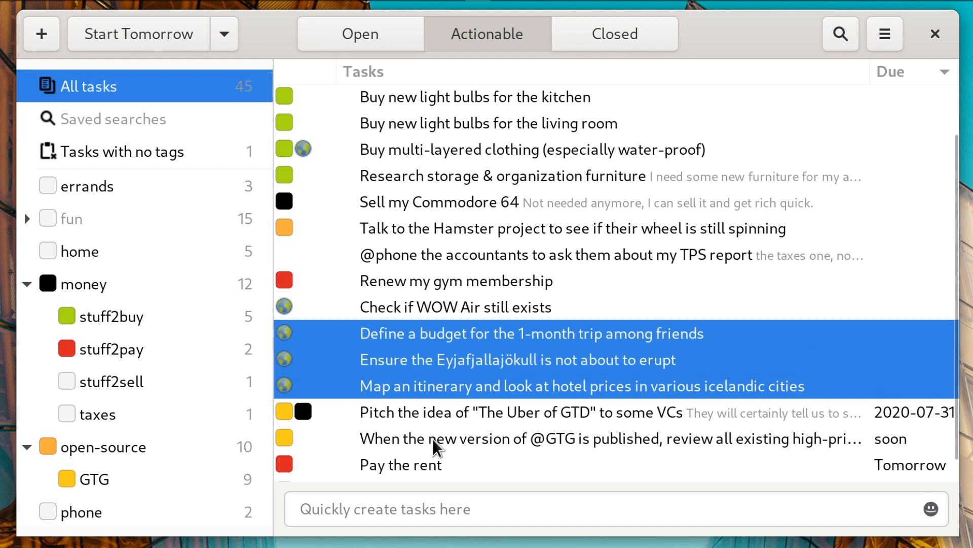
pyautogui.rightClick(434, 438)
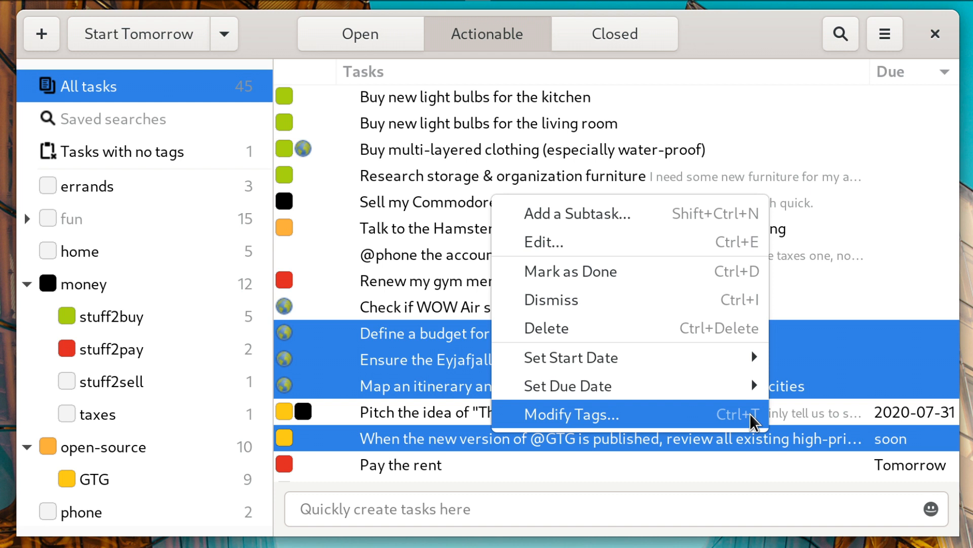
pyautogui.click(581, 415)
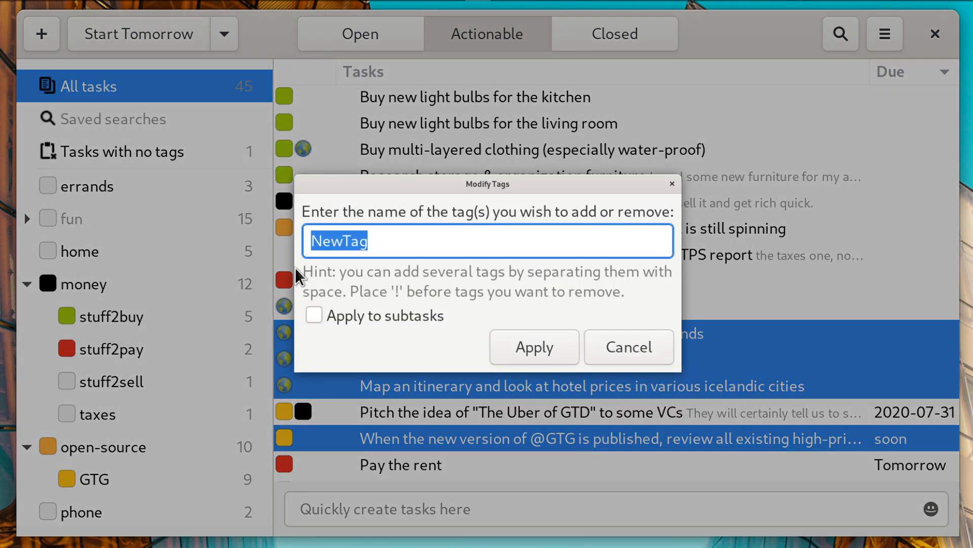
pyautogui.moveTo(628, 347)
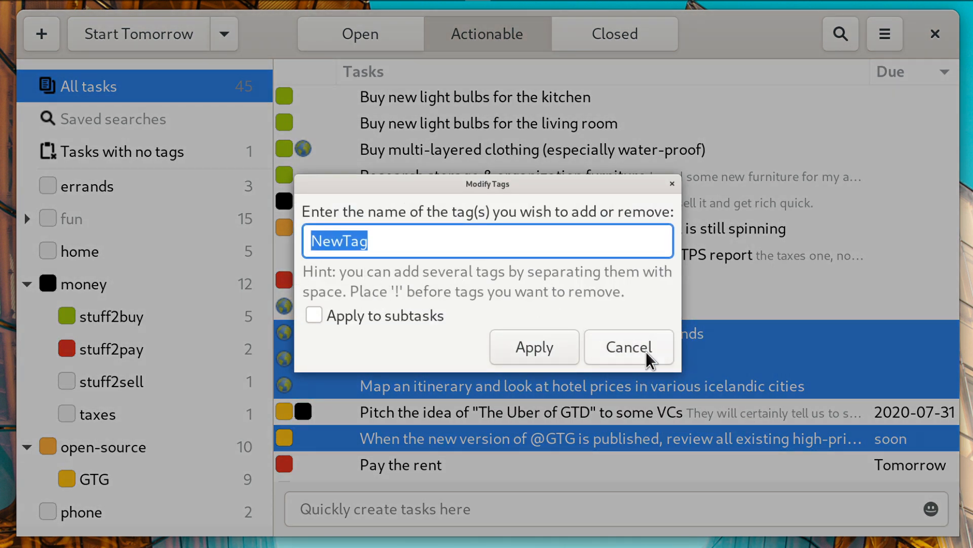
pyautogui.click(627, 346)
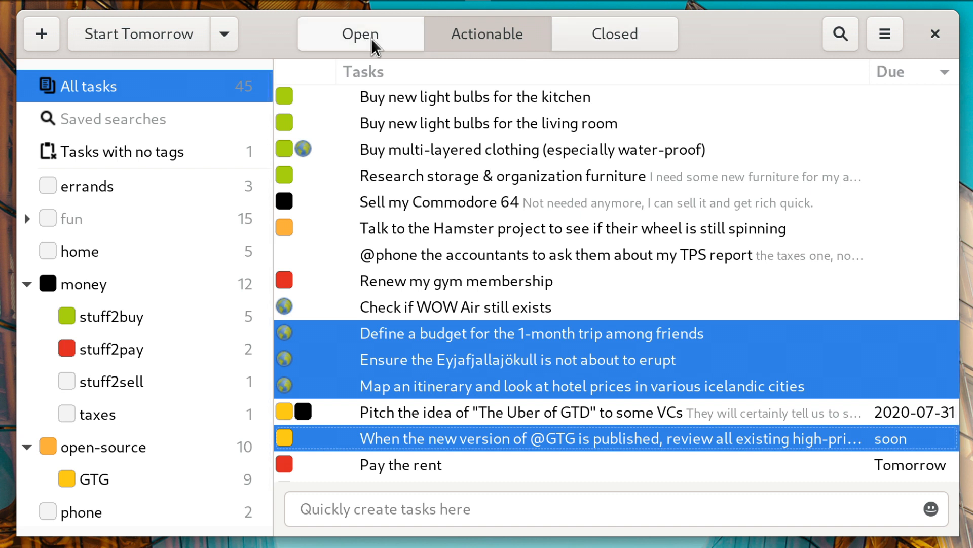
# Browse the Open view, then the Closed view listing the cryptocurrency task
pyautogui.click(360, 34)
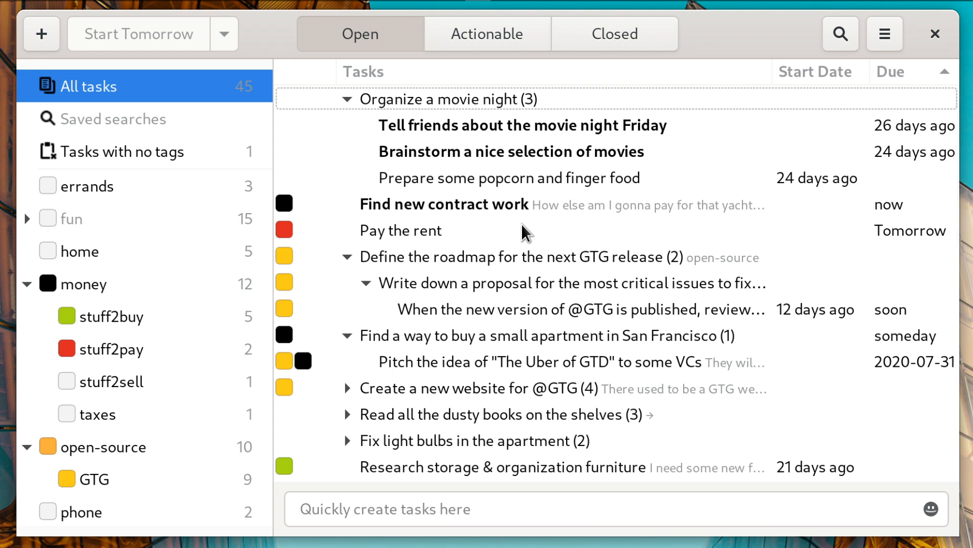
pyautogui.moveTo(614, 34)
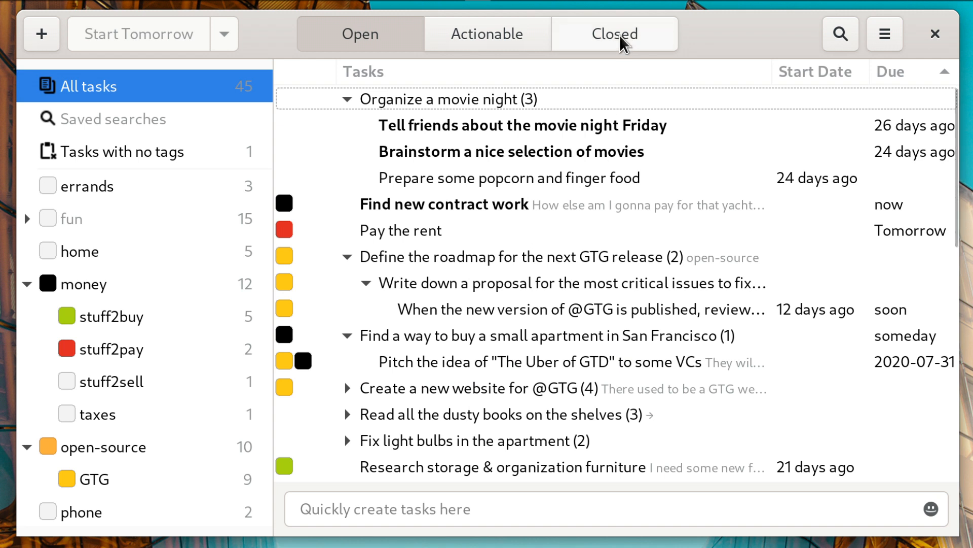
pyautogui.click(614, 33)
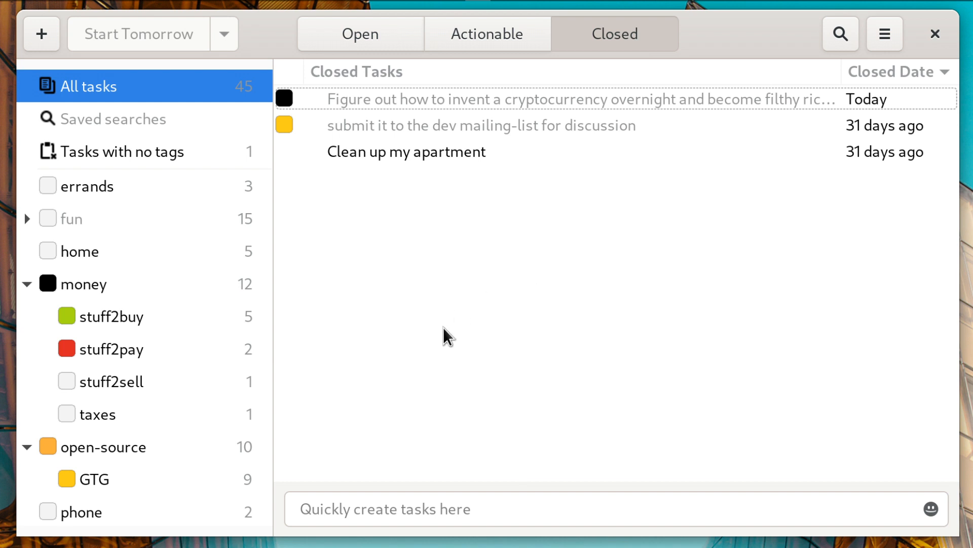
pyautogui.moveTo(465, 317)
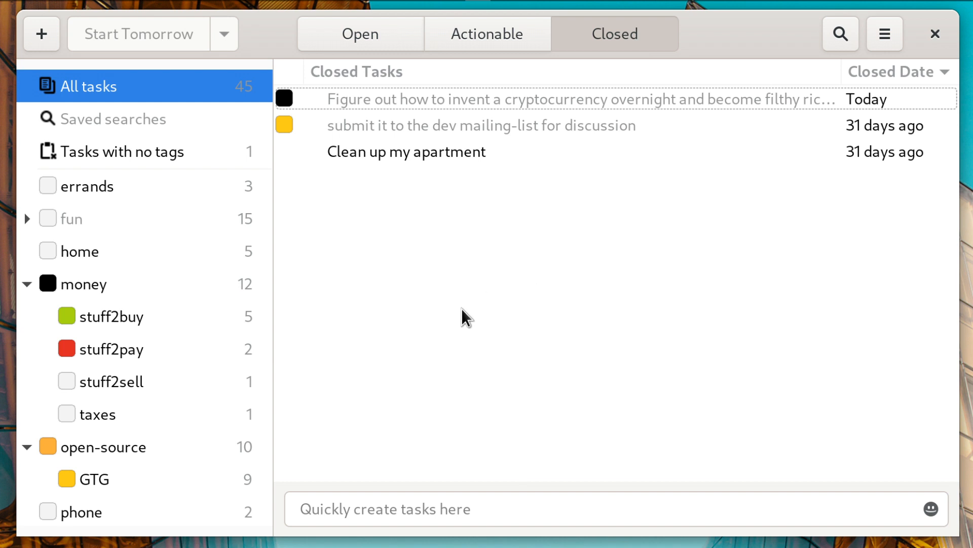
pyautogui.moveTo(417, 110)
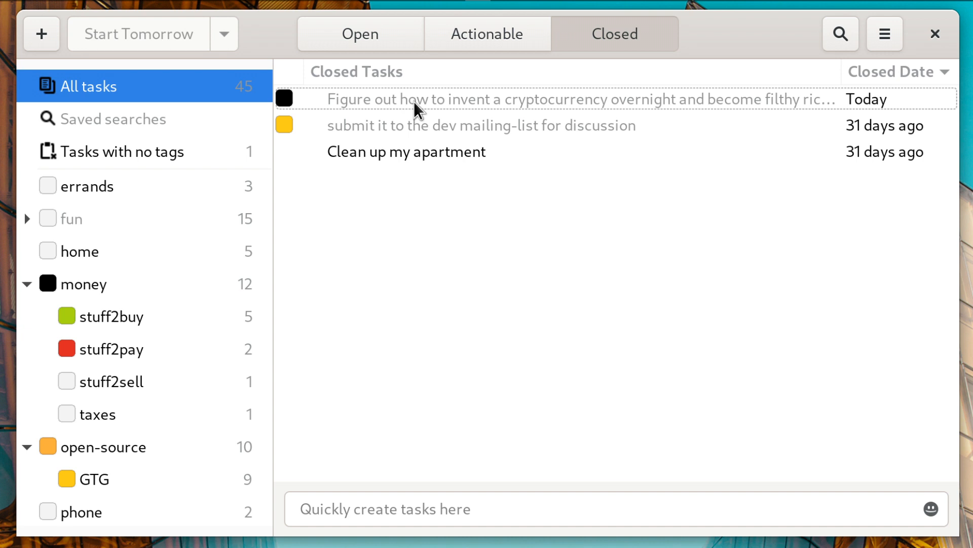
pyautogui.moveTo(529, 105)
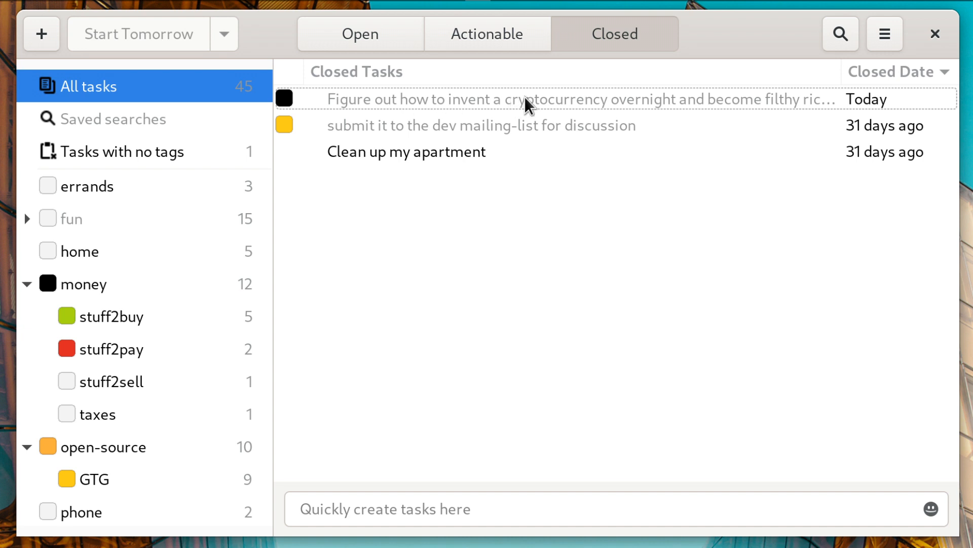
# Switch the header bar view back to Actionable tasks
pyautogui.click(487, 33)
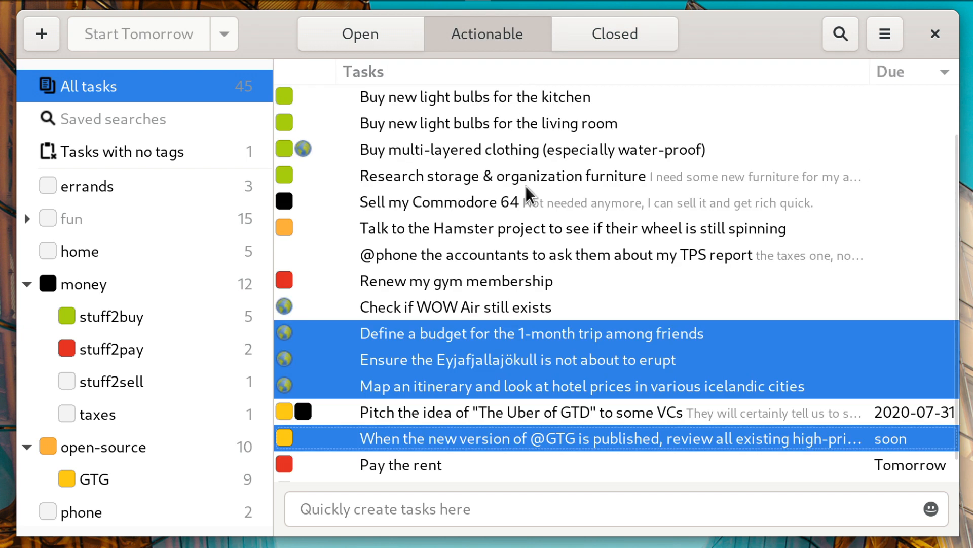
pyautogui.moveTo(546, 293)
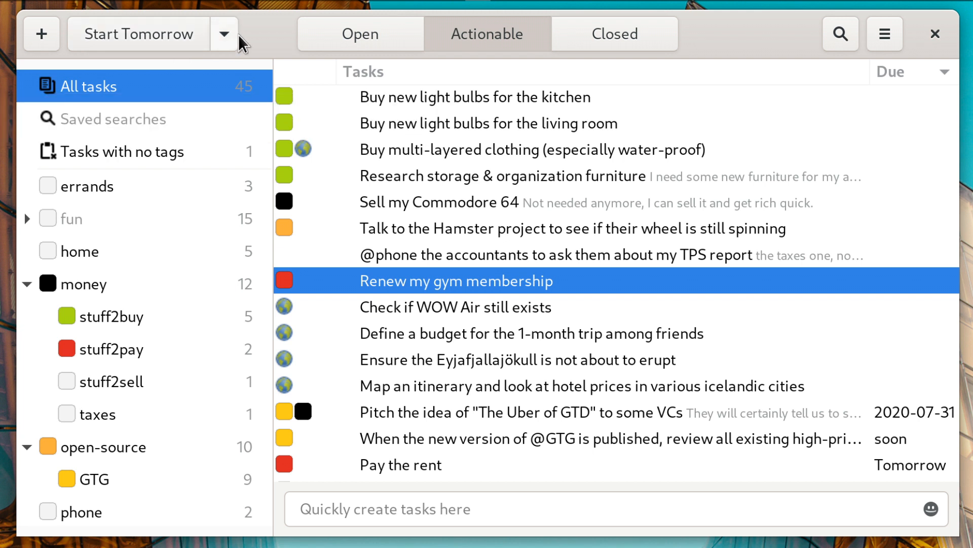
# Defer the Commodore 64 and Uber of GTD tasks, and start four shopping tasks Saturday
pyautogui.click(224, 34)
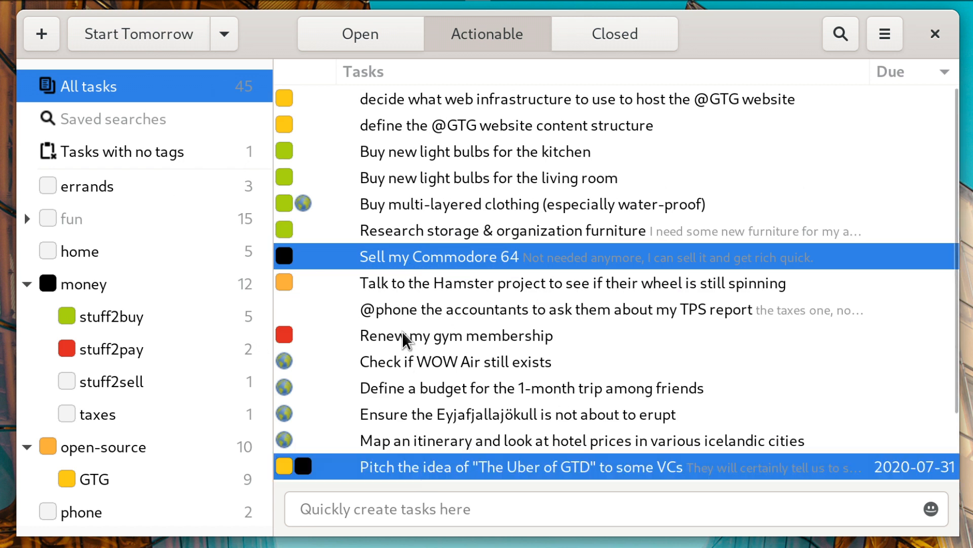
pyautogui.moveTo(404, 317)
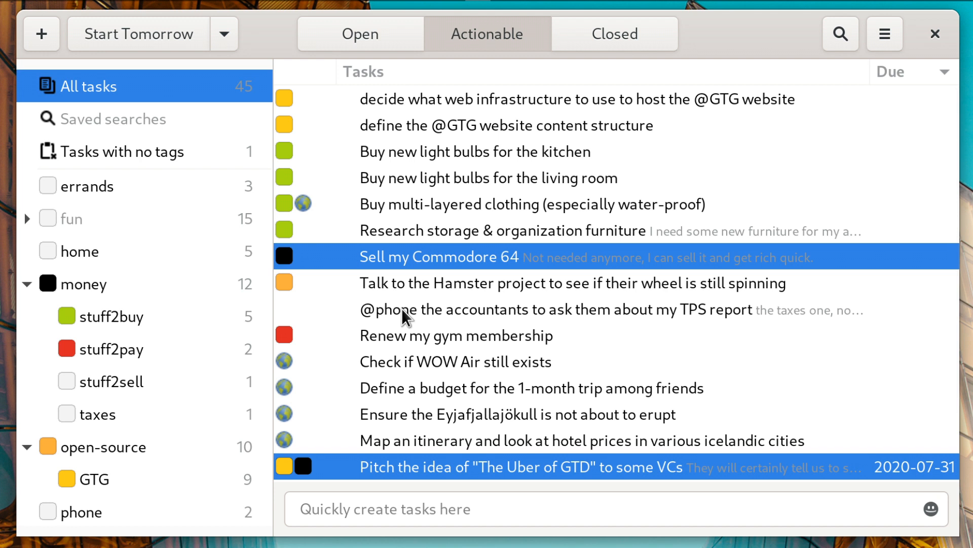
pyautogui.click(224, 33)
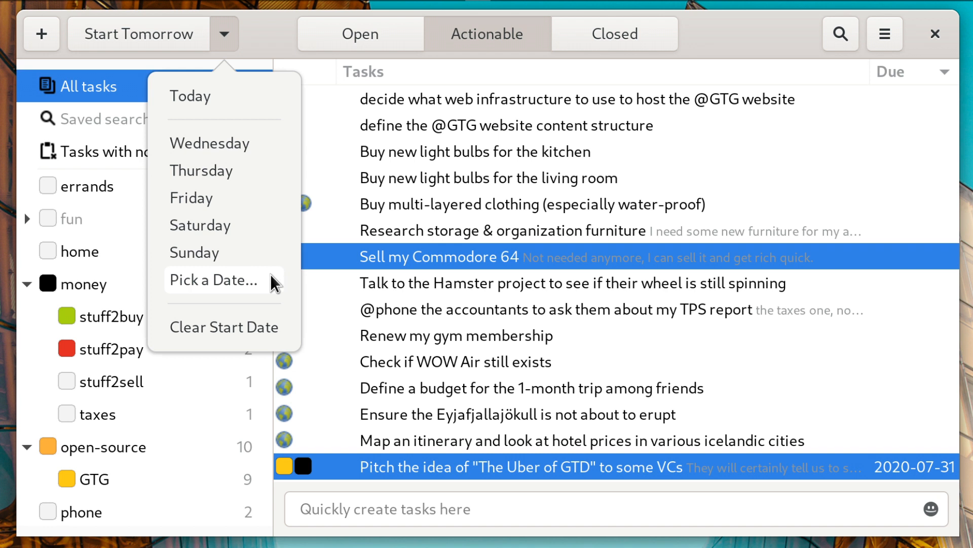
pyautogui.click(213, 280)
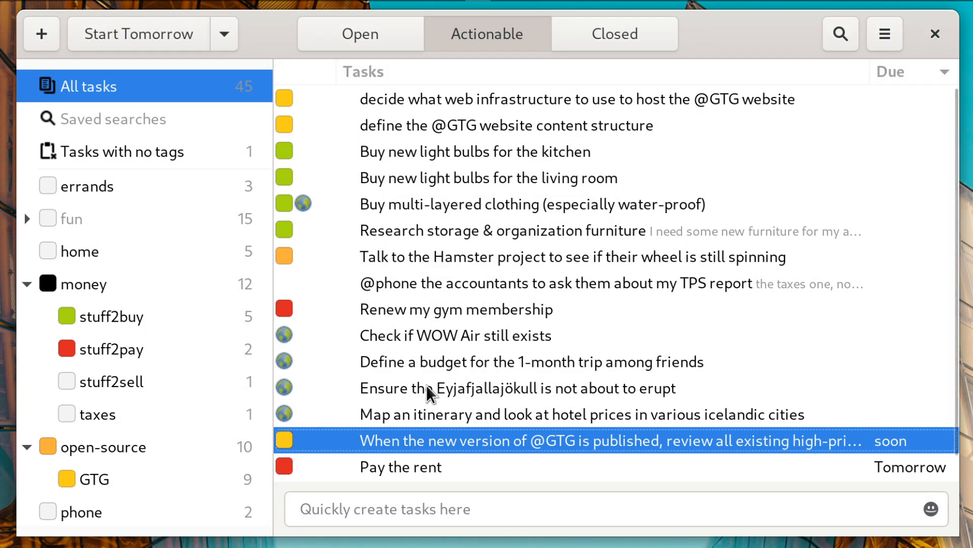
pyautogui.moveTo(647, 242)
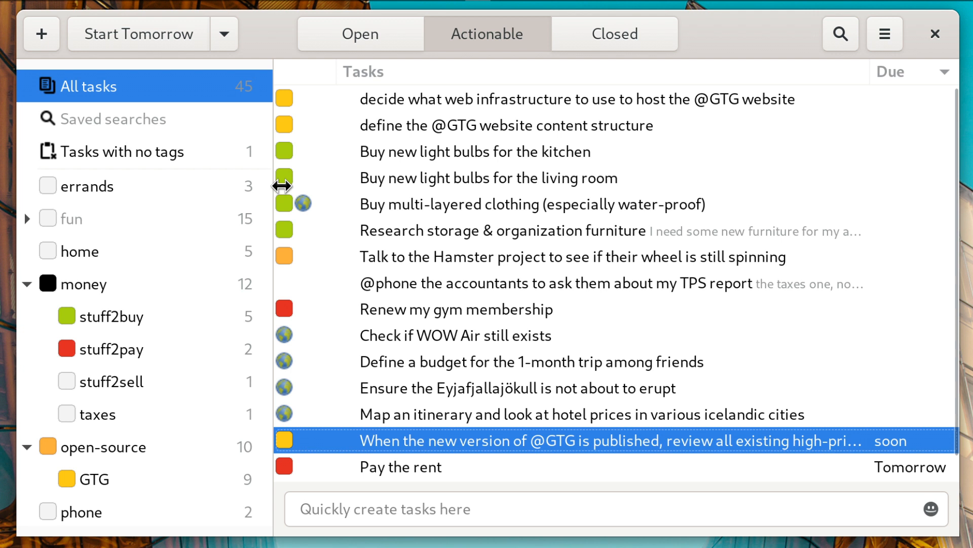
pyautogui.moveTo(429, 185)
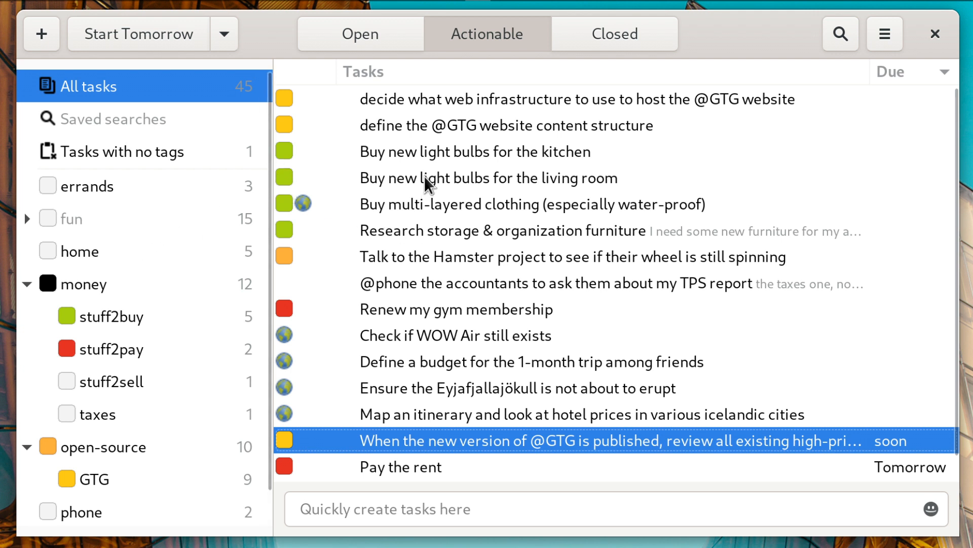
pyautogui.click(224, 33)
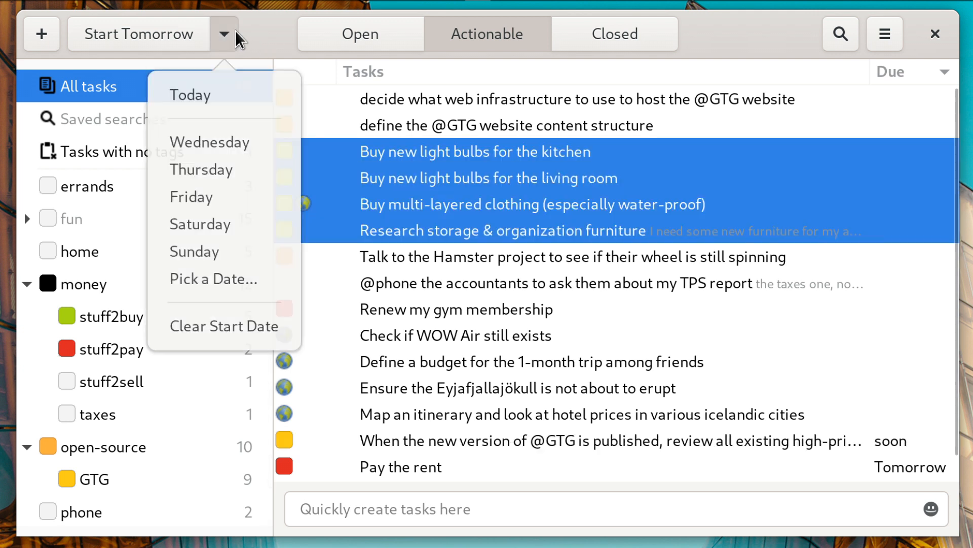
pyautogui.moveTo(224, 225)
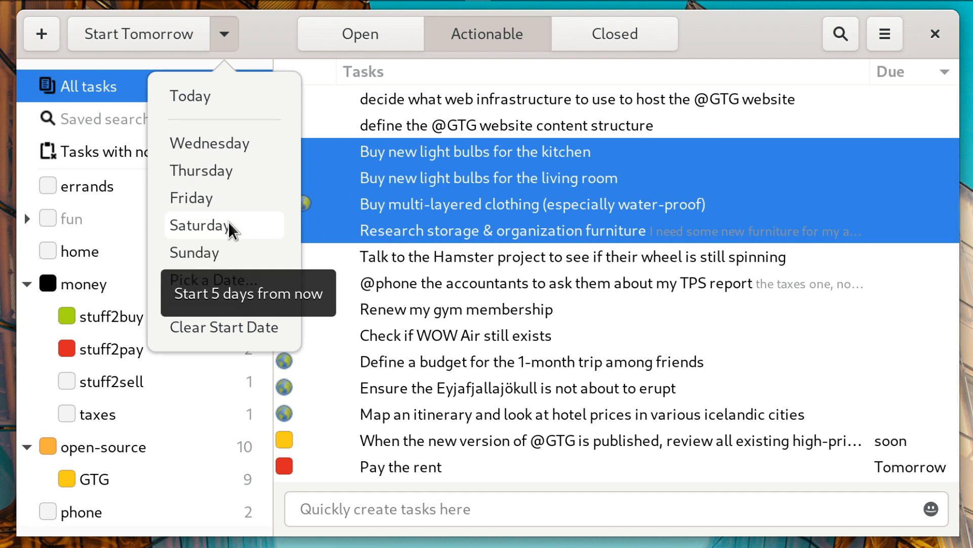
pyautogui.click(224, 225)
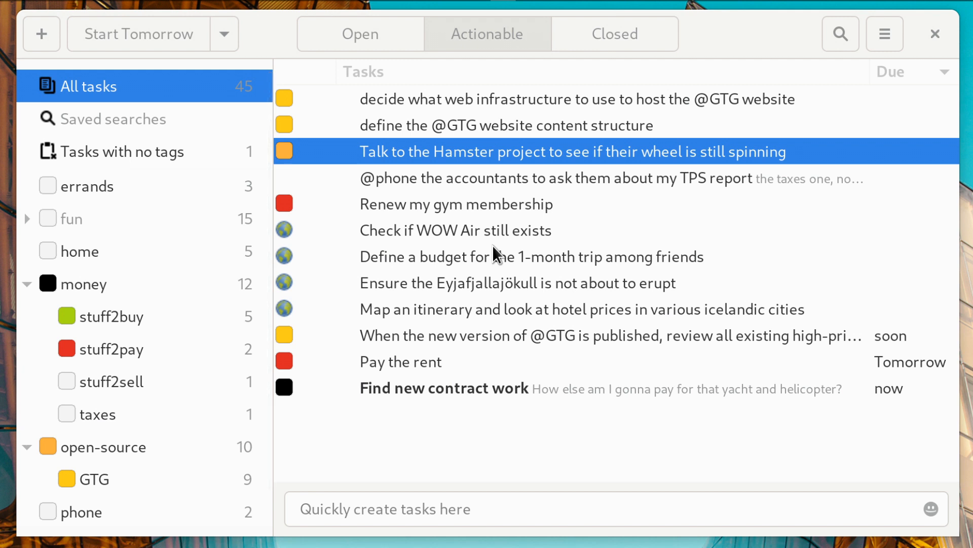
pyautogui.moveTo(362, 231)
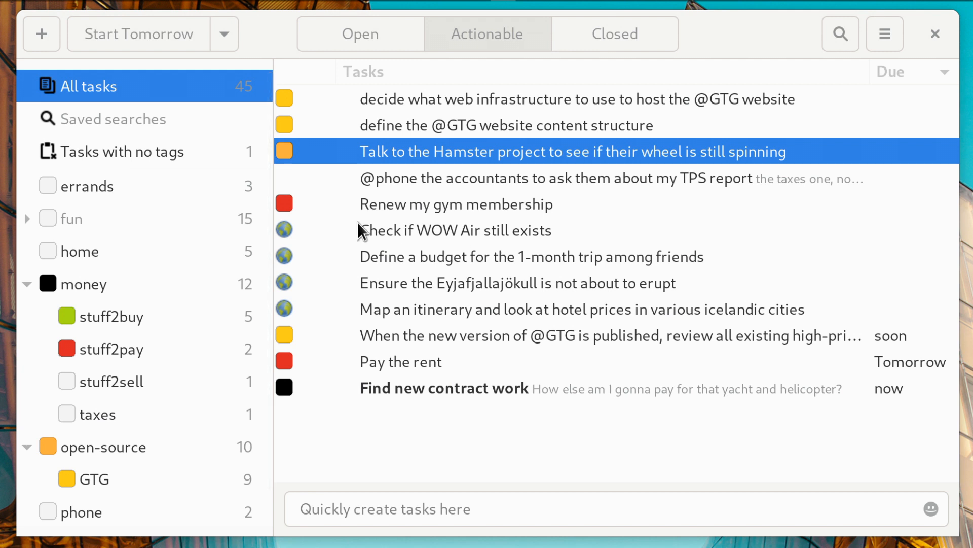
pyautogui.moveTo(439, 259)
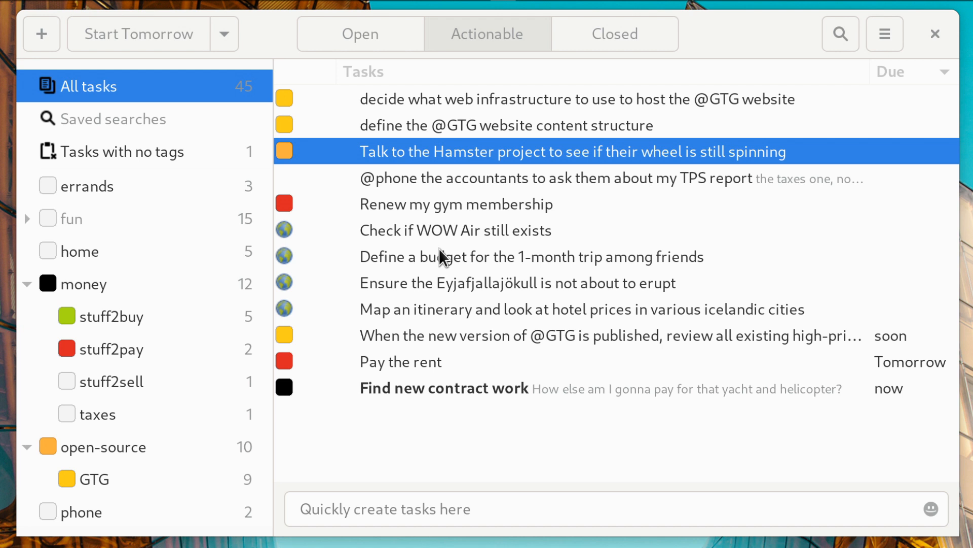
# Open GTG's main menu listing plugins, preferences and help
pyautogui.click(885, 33)
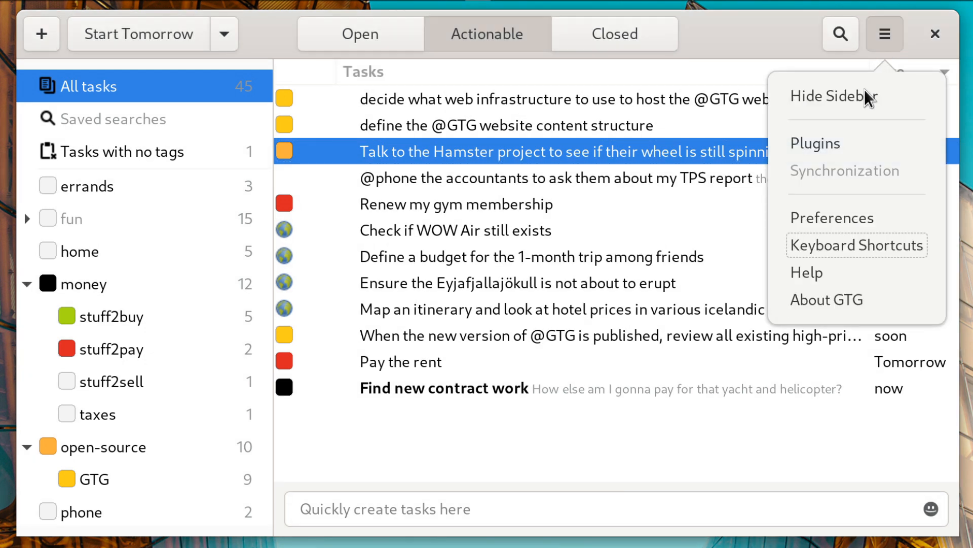
pyautogui.moveTo(808, 273)
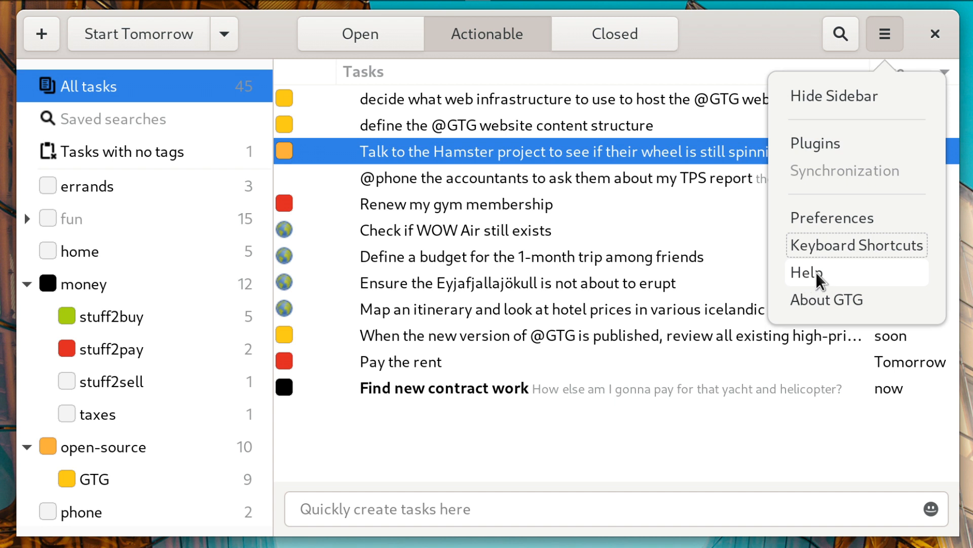
pyautogui.moveTo(553, 423)
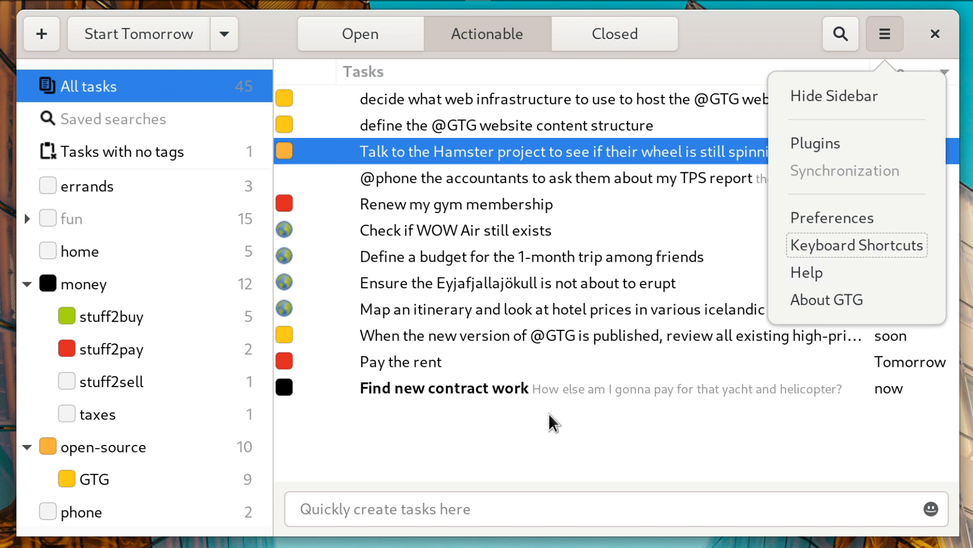